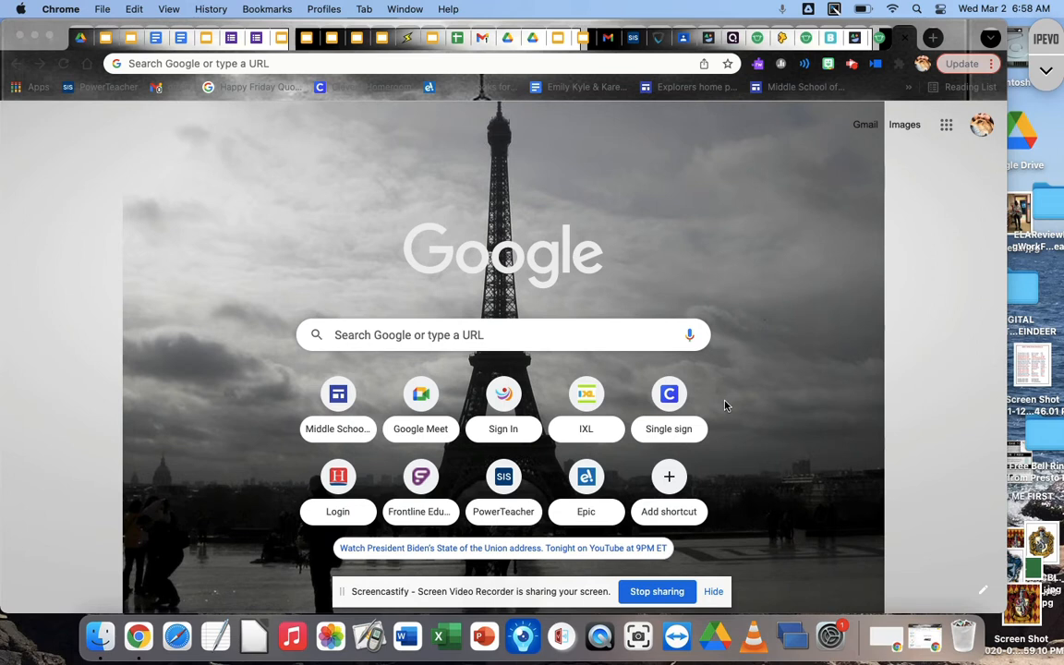
mouse_move(573, 429)
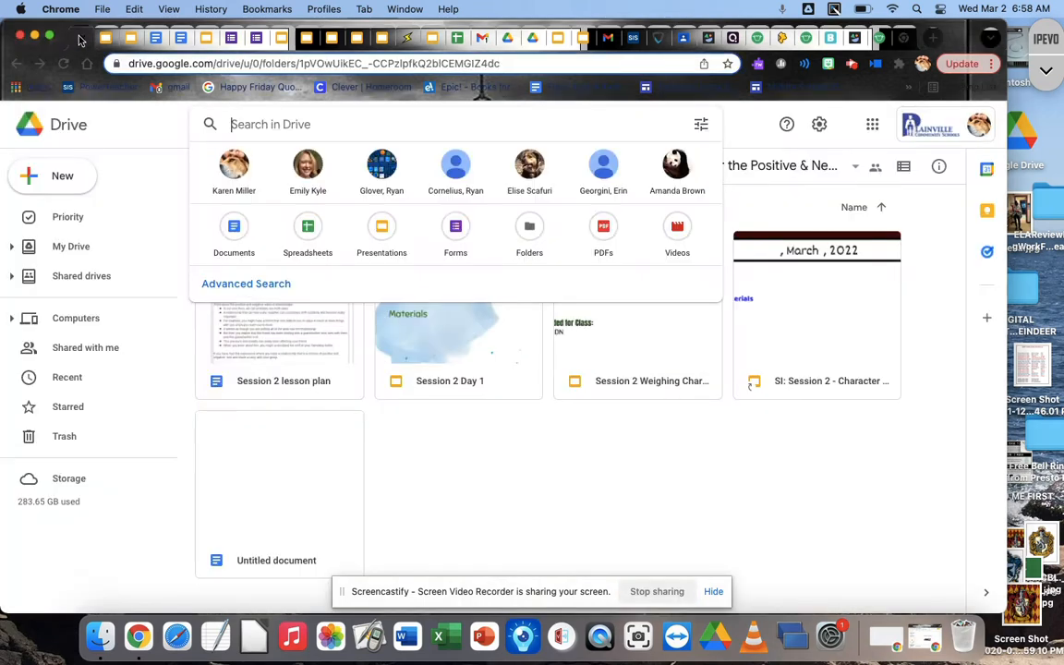
mouse_move(196, 213)
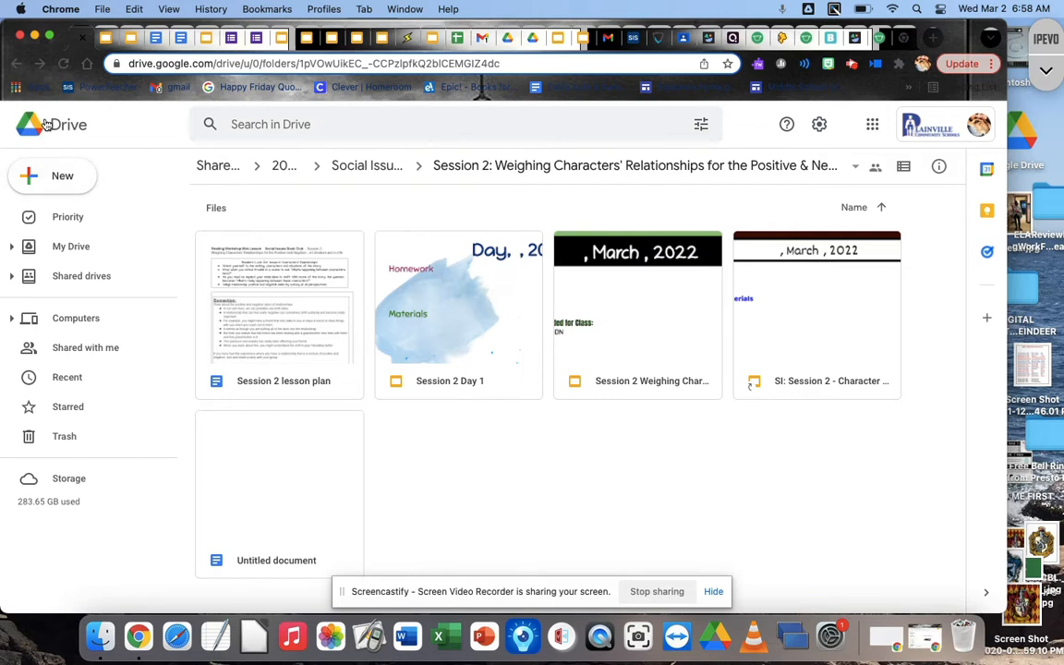
mouse_move(584, 639)
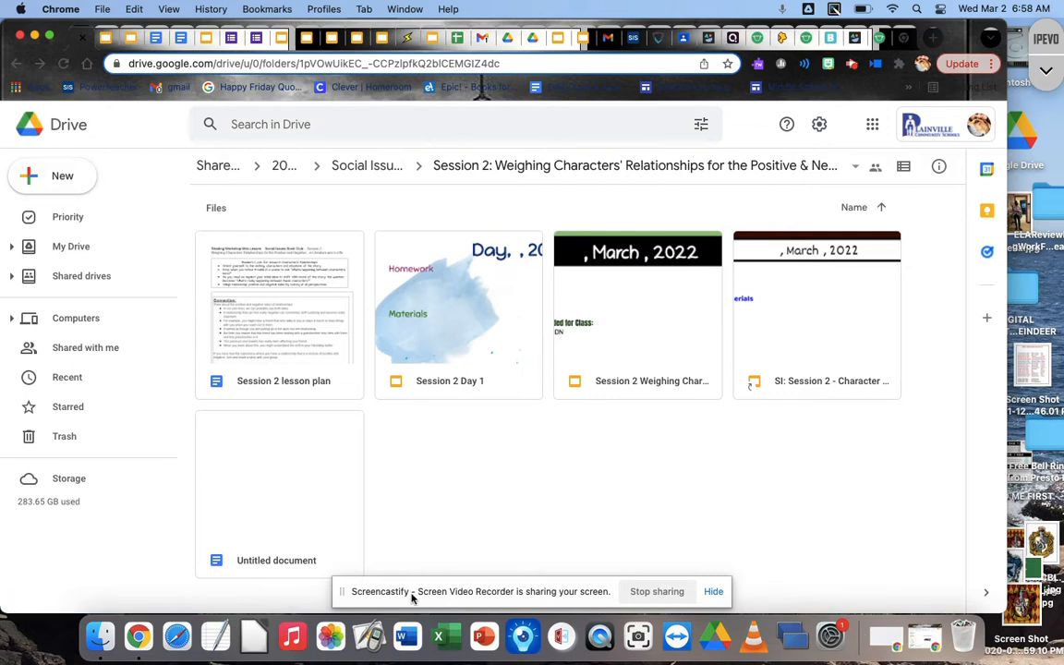
mouse_move(52, 176)
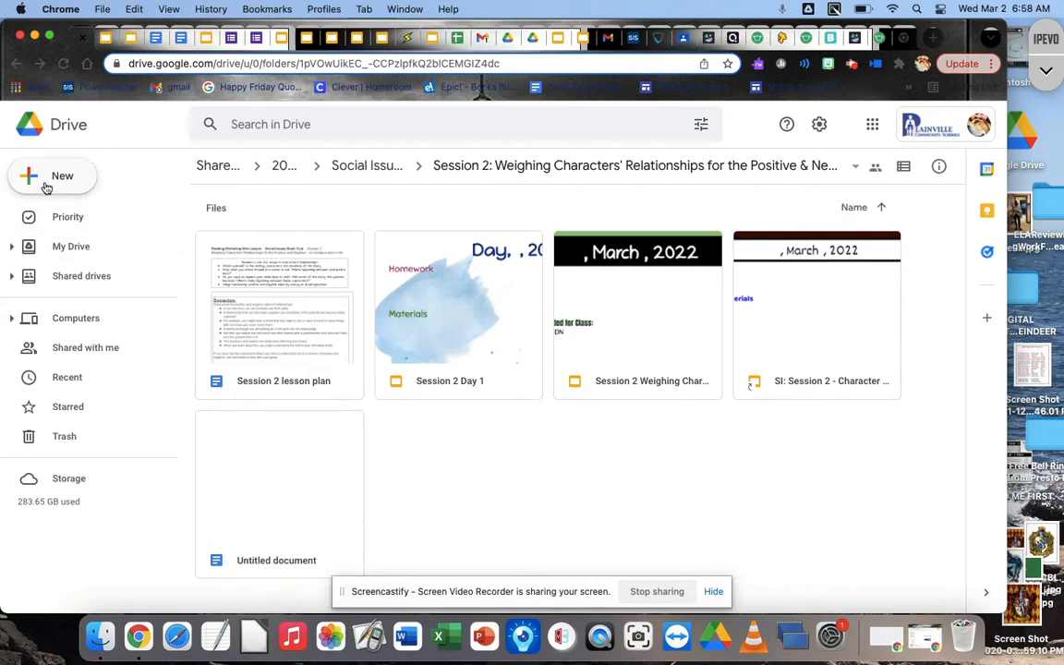
Step: Create a new Google Doc from the New menu and confirm sharing it like the Session 2 folder
left_click(51, 176)
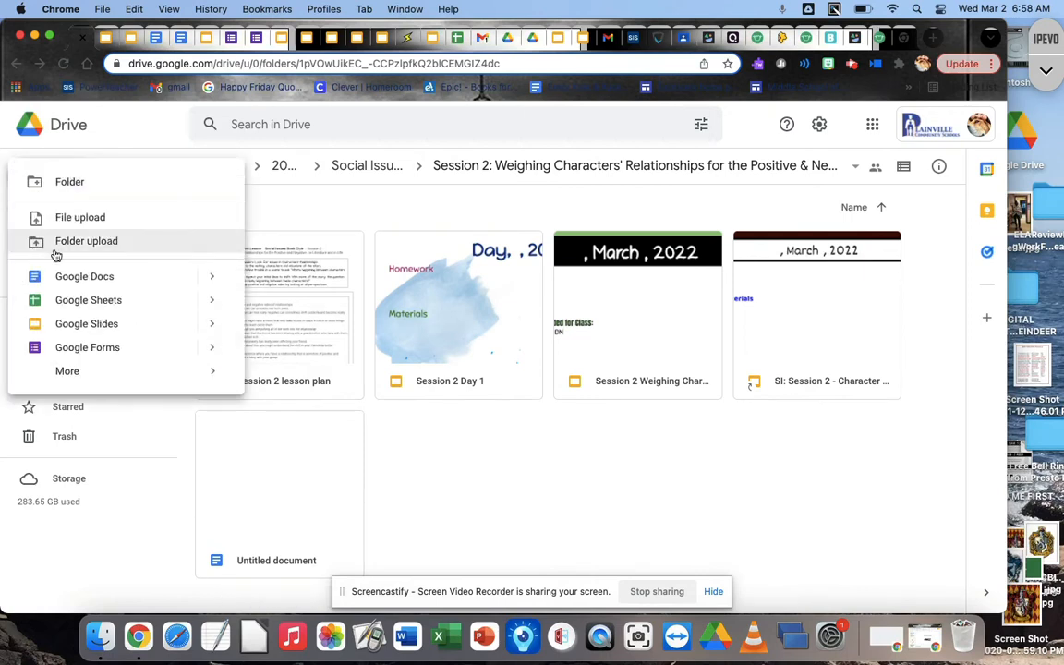
mouse_move(85, 277)
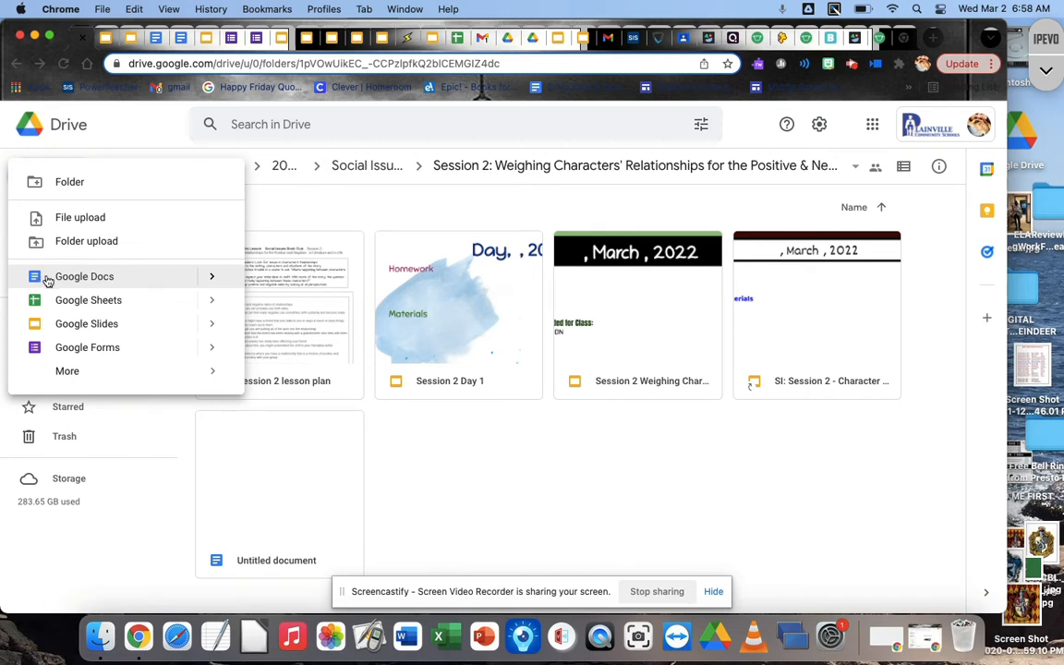
mouse_move(155, 277)
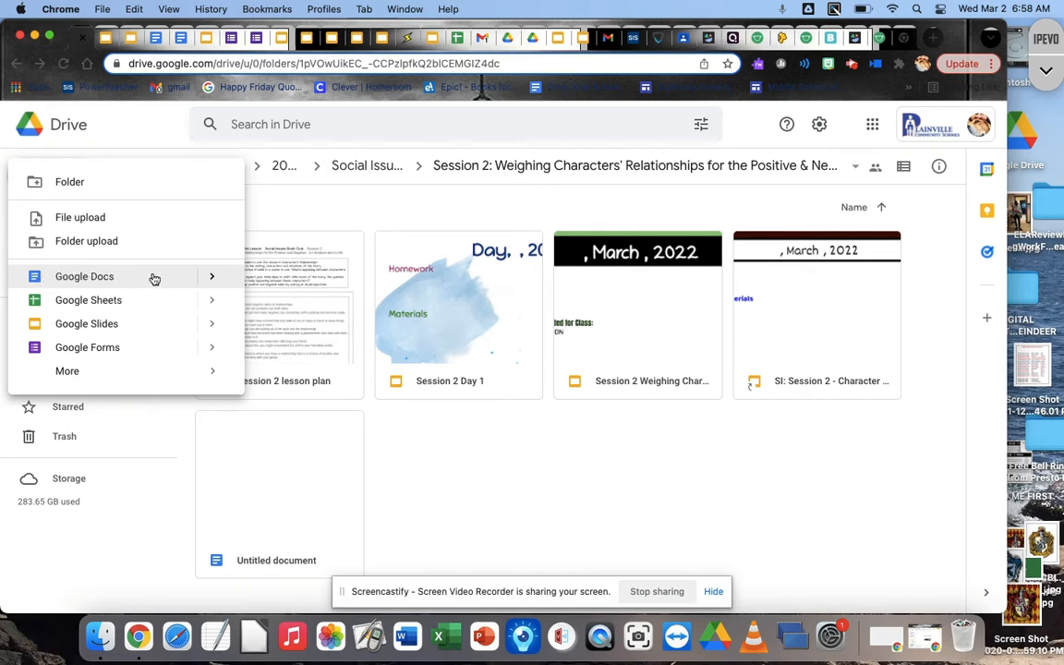
left_click(85, 278)
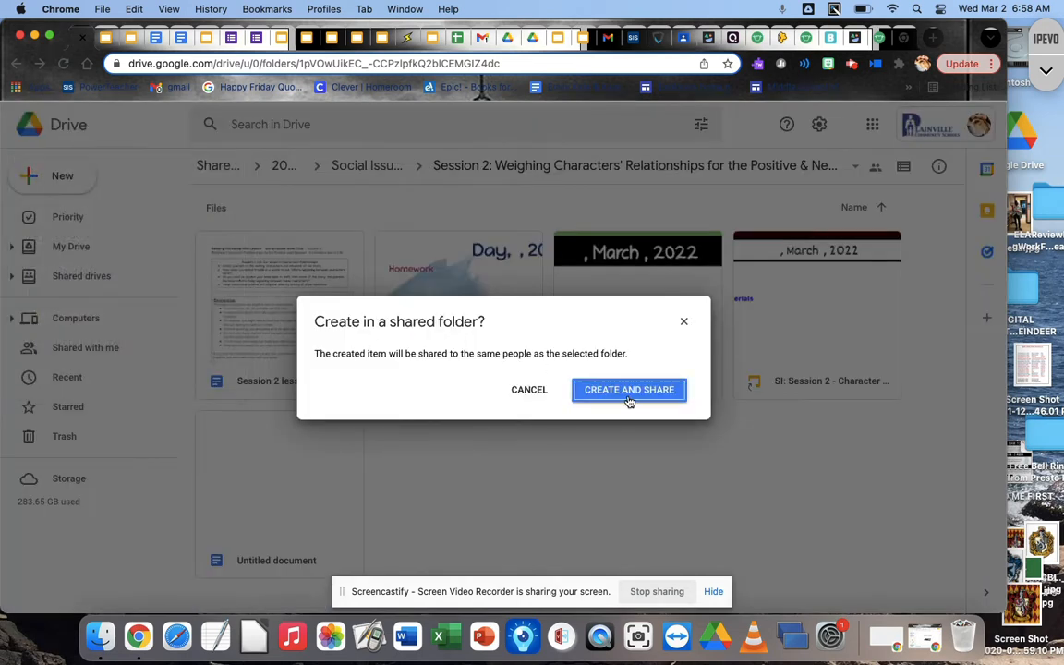
left_click(628, 388)
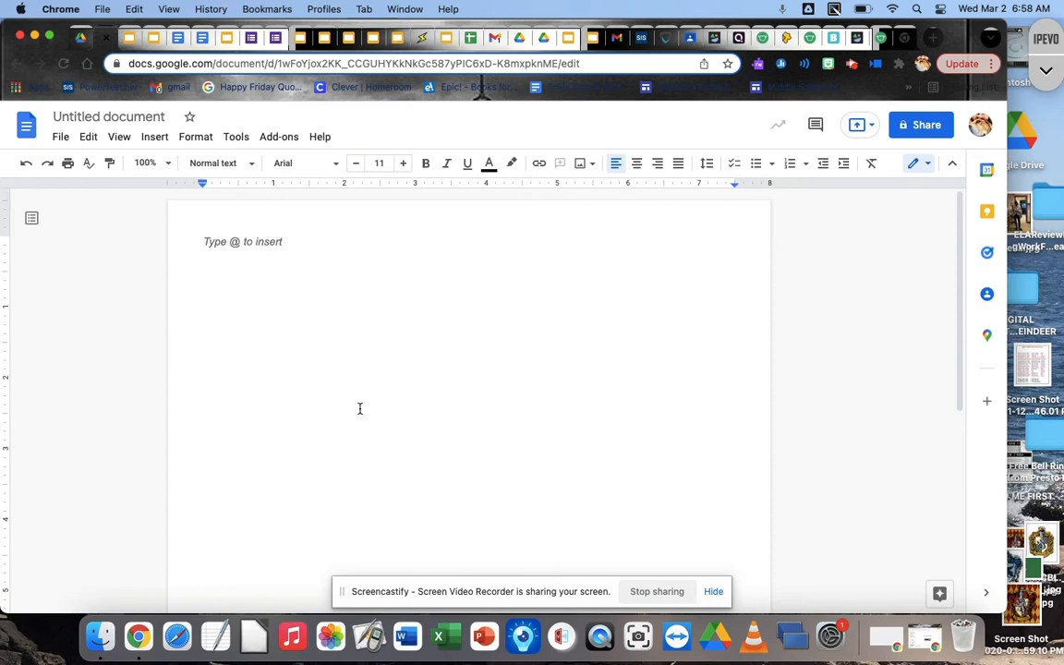
mouse_move(436, 329)
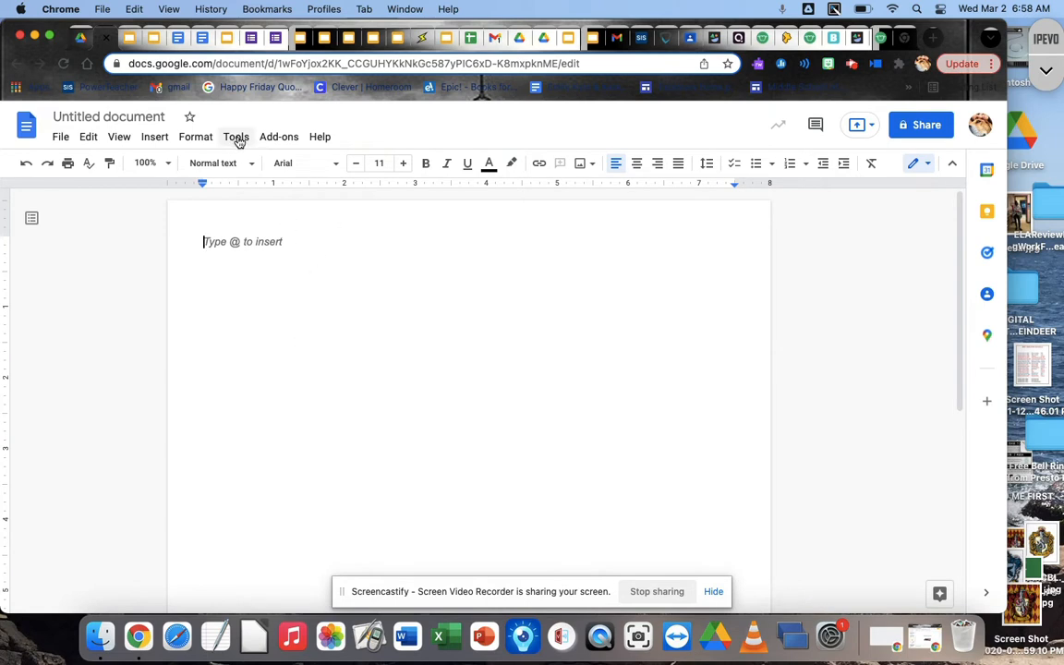
Step: Bring up the Citations sidebar from the Tools menu, set to MLA (8th ed.)
left_click(237, 137)
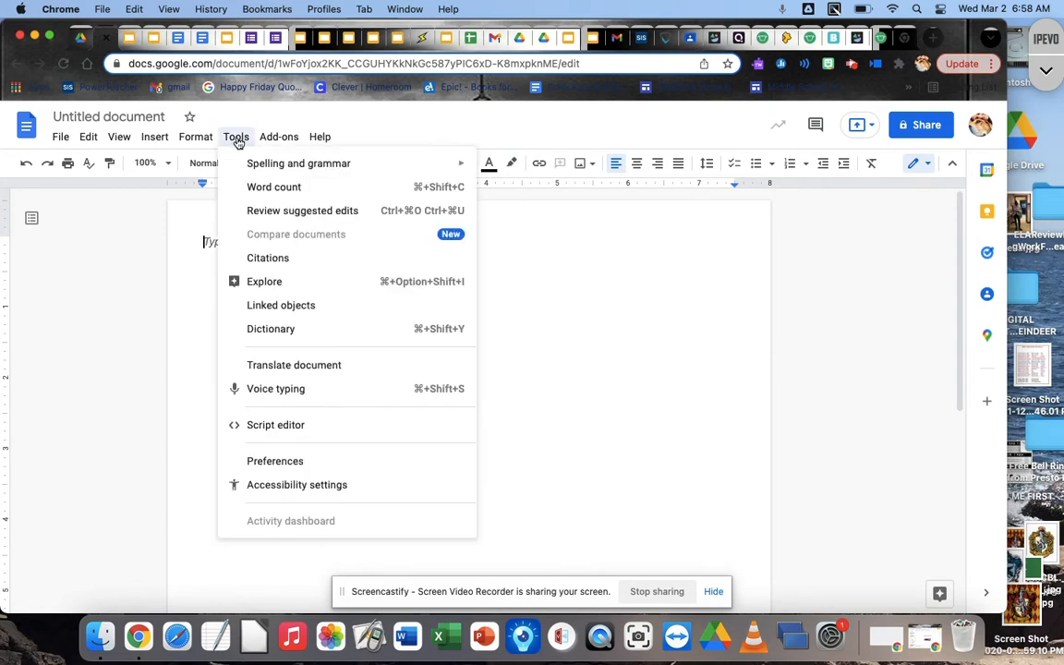
mouse_move(268, 259)
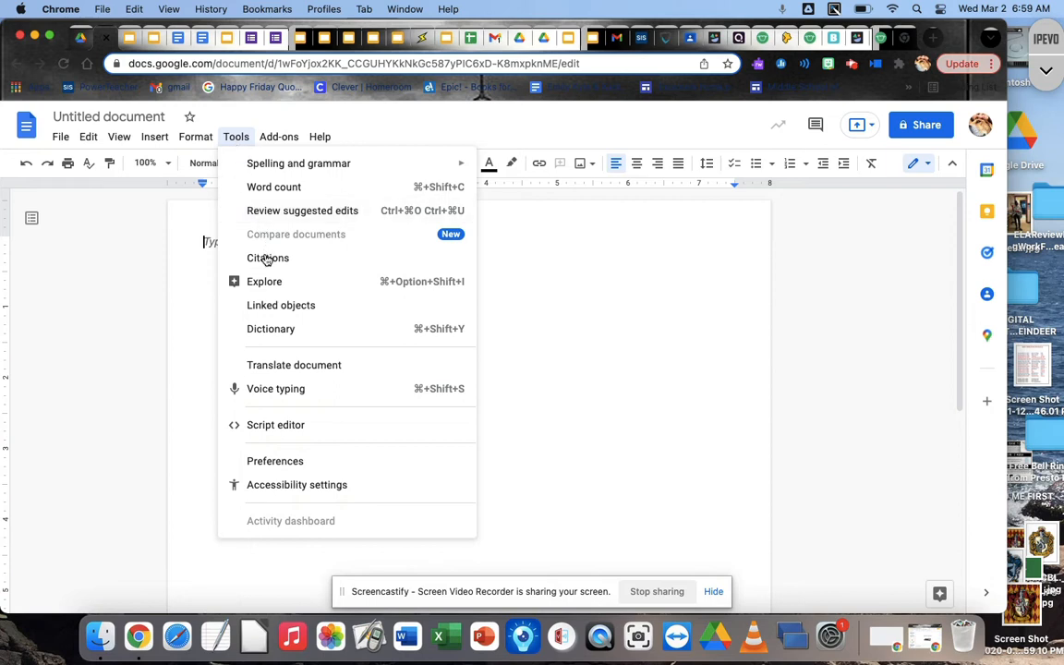
mouse_move(295, 262)
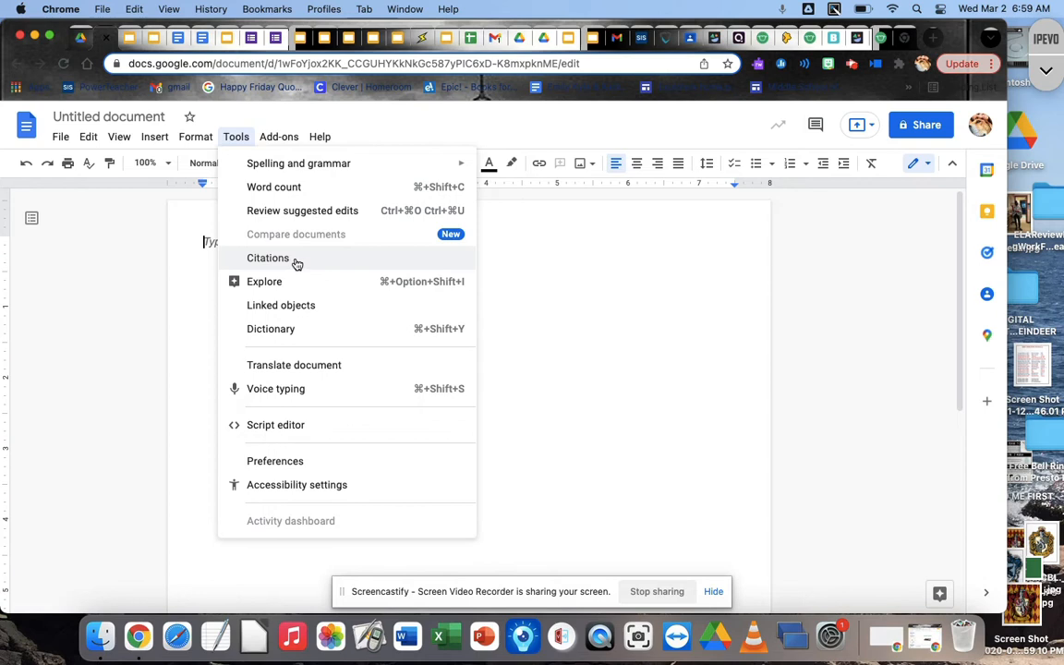
left_click(268, 259)
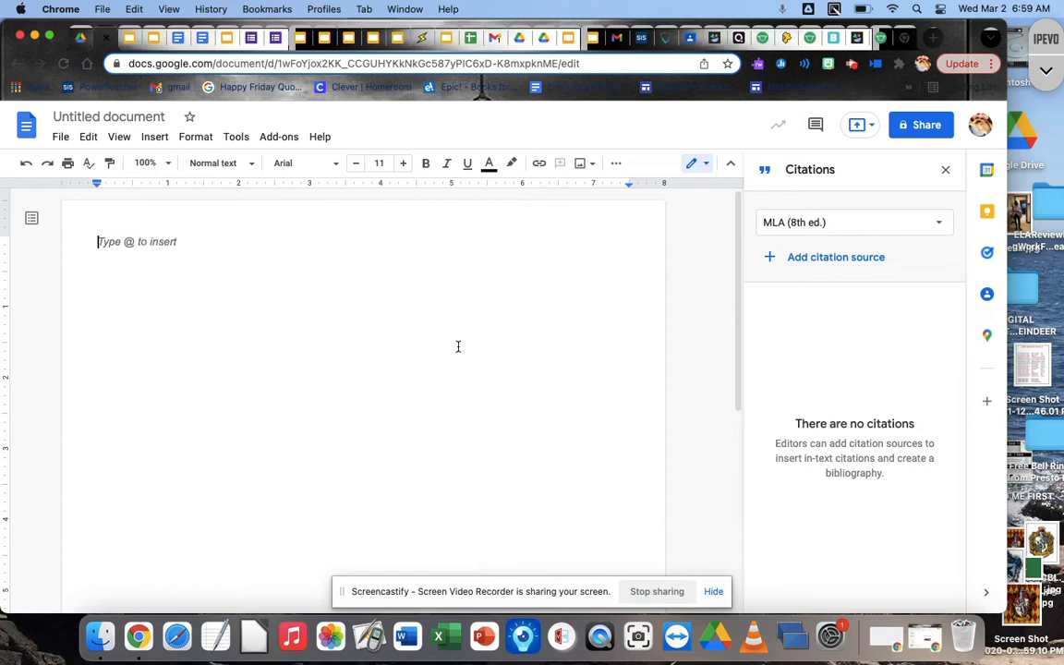
mouse_move(654, 338)
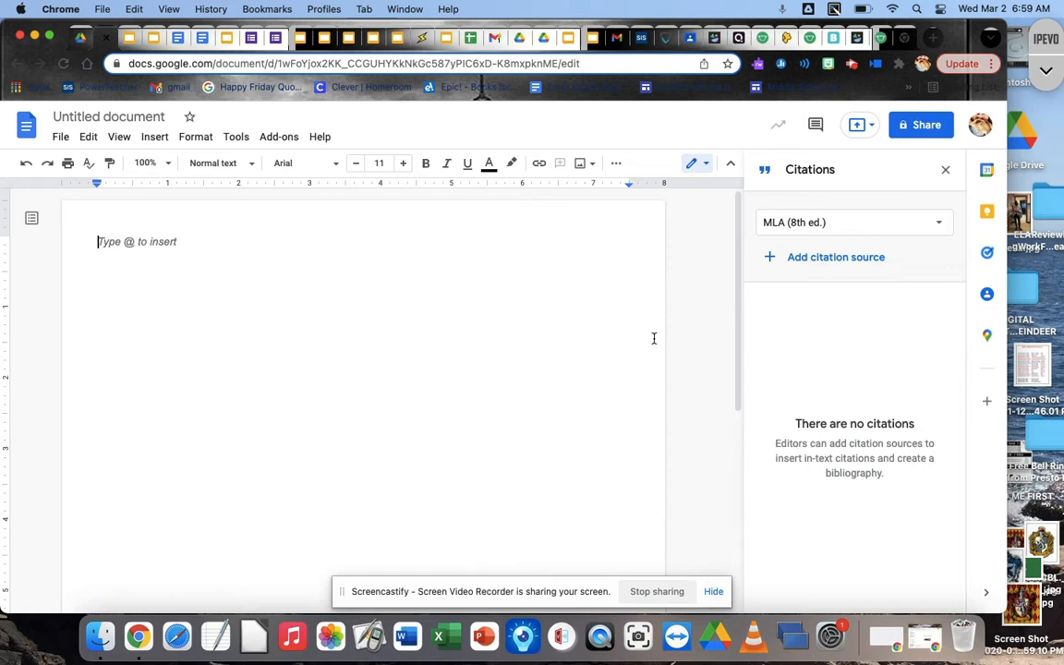
mouse_move(815, 281)
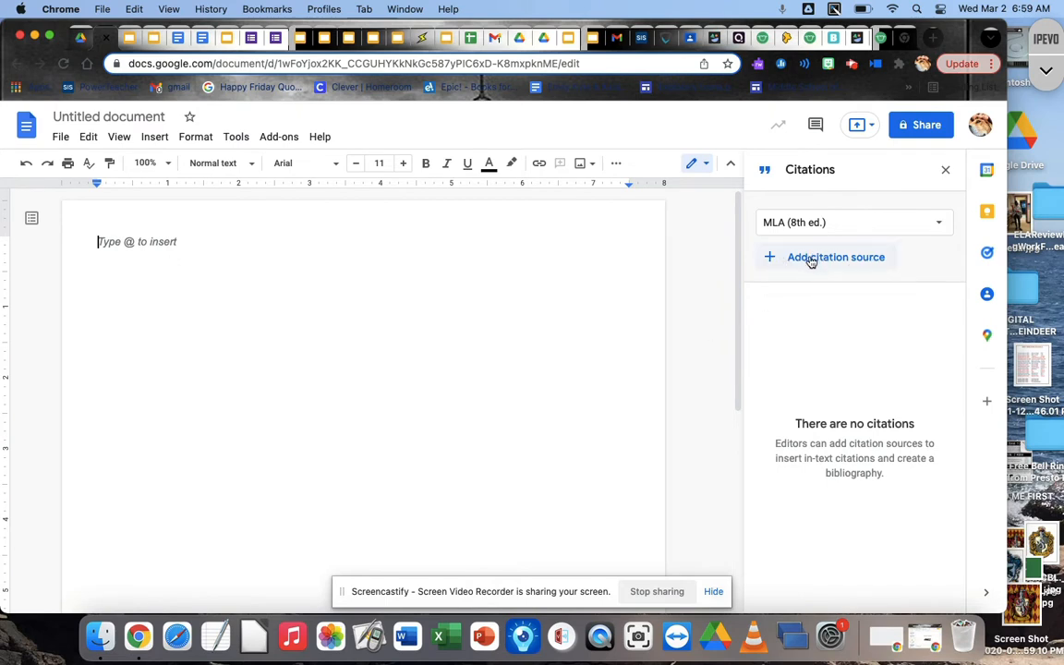
Step: Begin a new citation source with Book as the source type
left_click(835, 256)
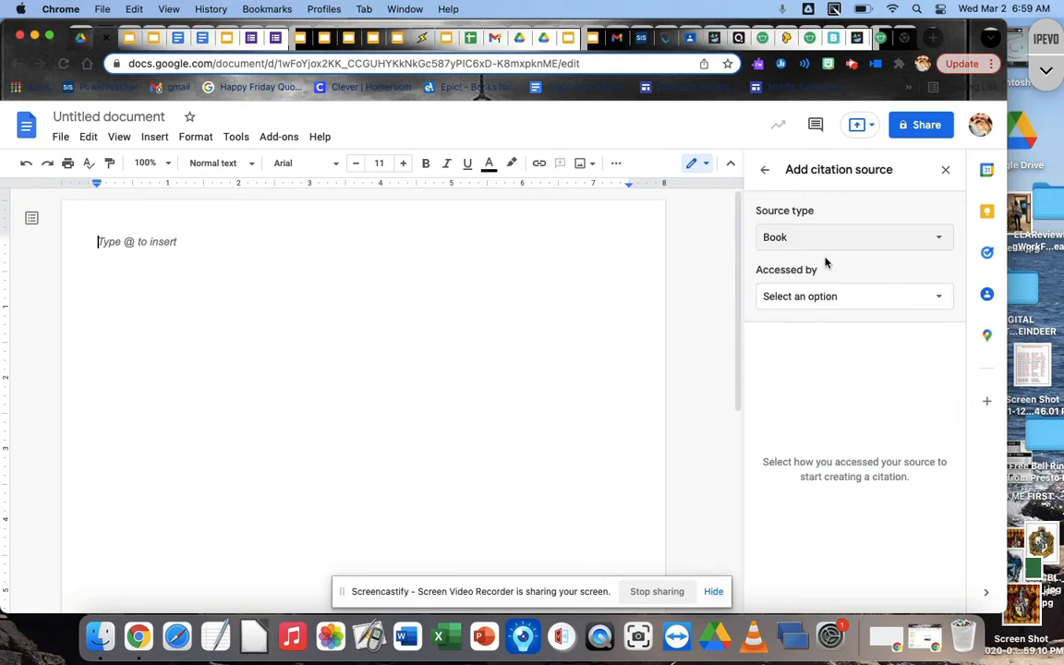
mouse_move(799, 244)
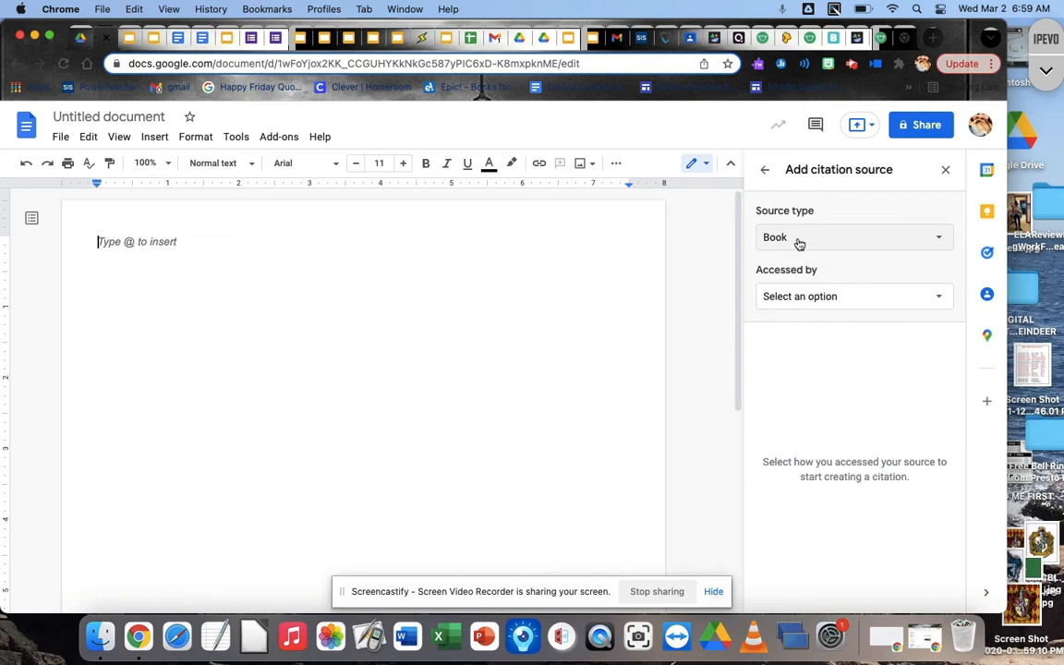
Step: Mark the book as accessed in Print and ready the ISBN search field
left_click(850, 296)
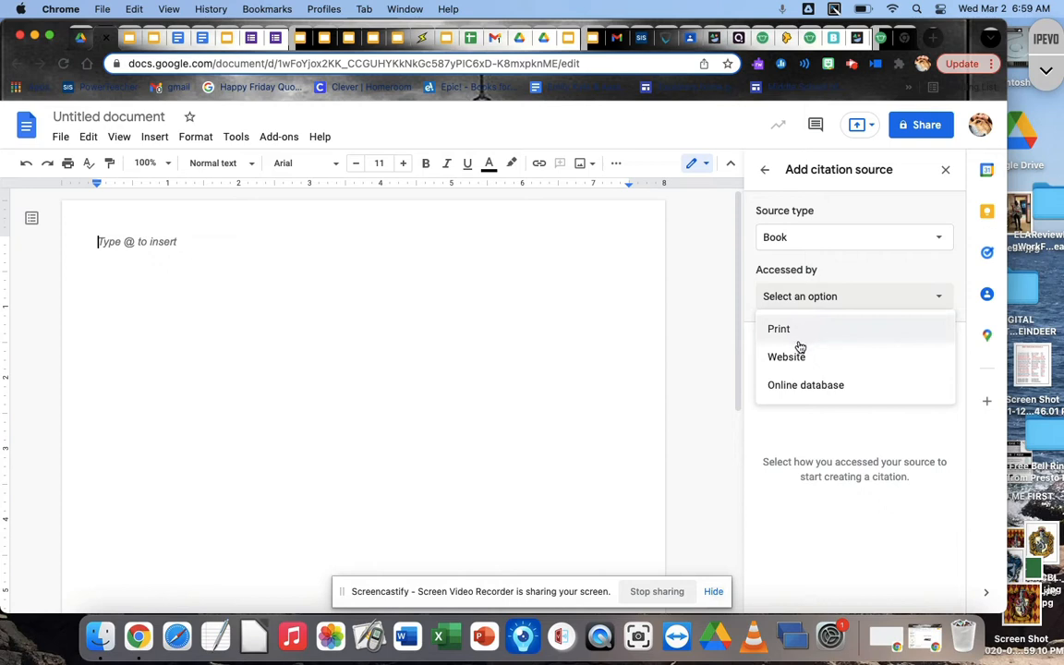
left_click(780, 329)
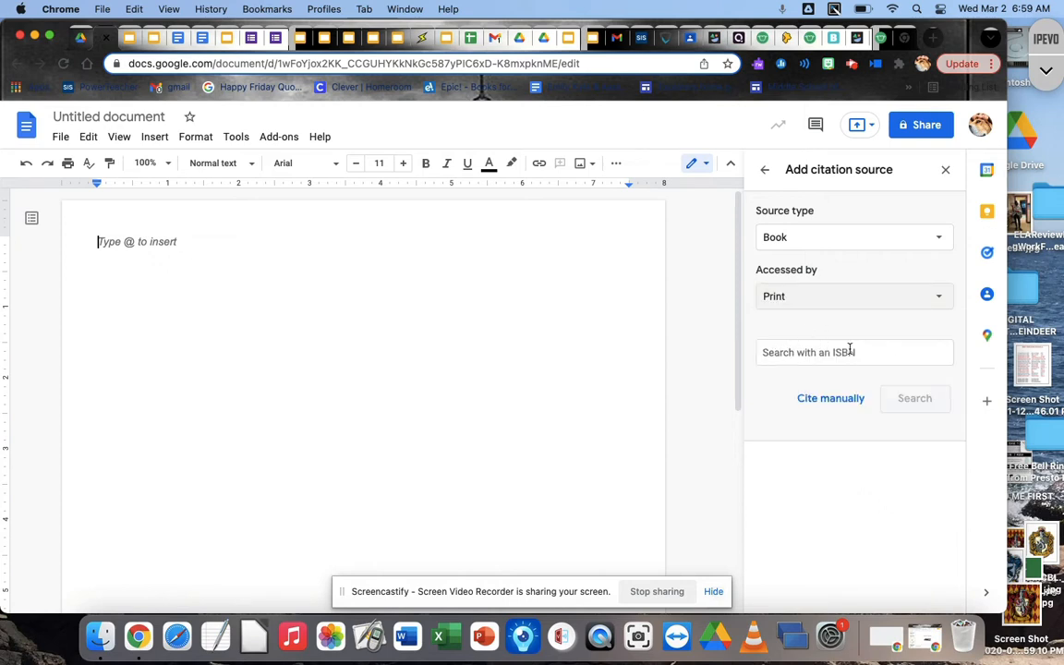
left_click(854, 352)
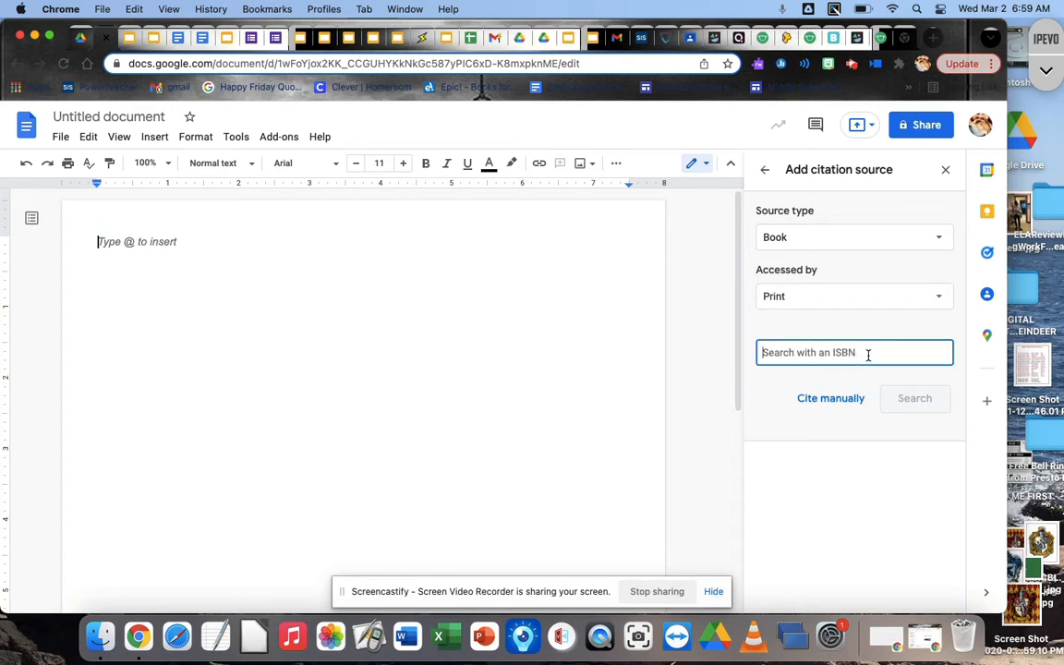
mouse_move(510, 361)
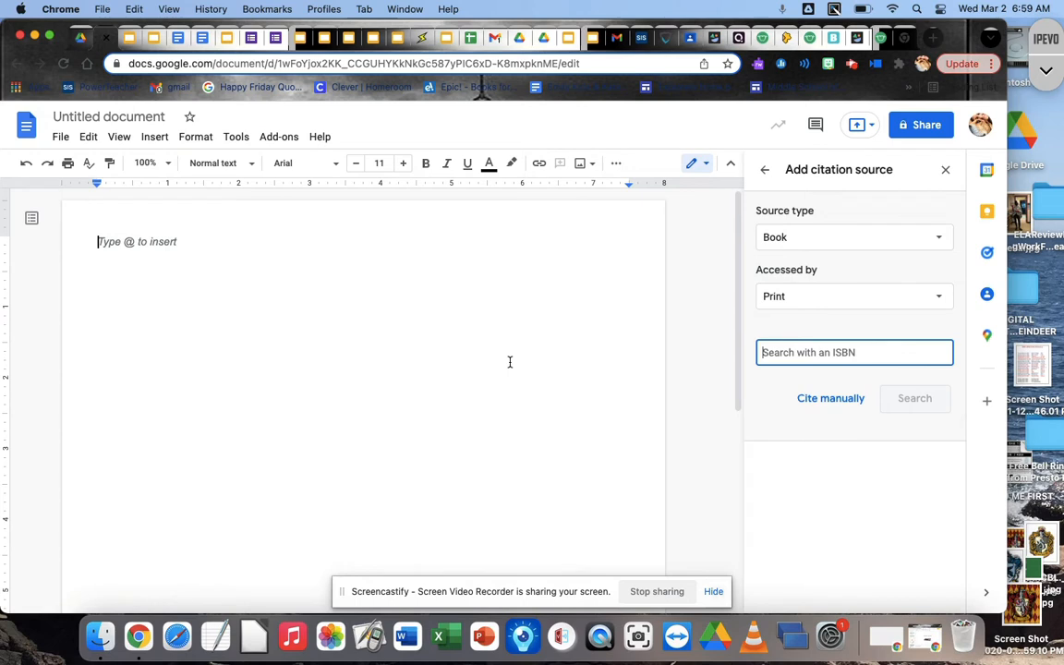
mouse_move(695, 237)
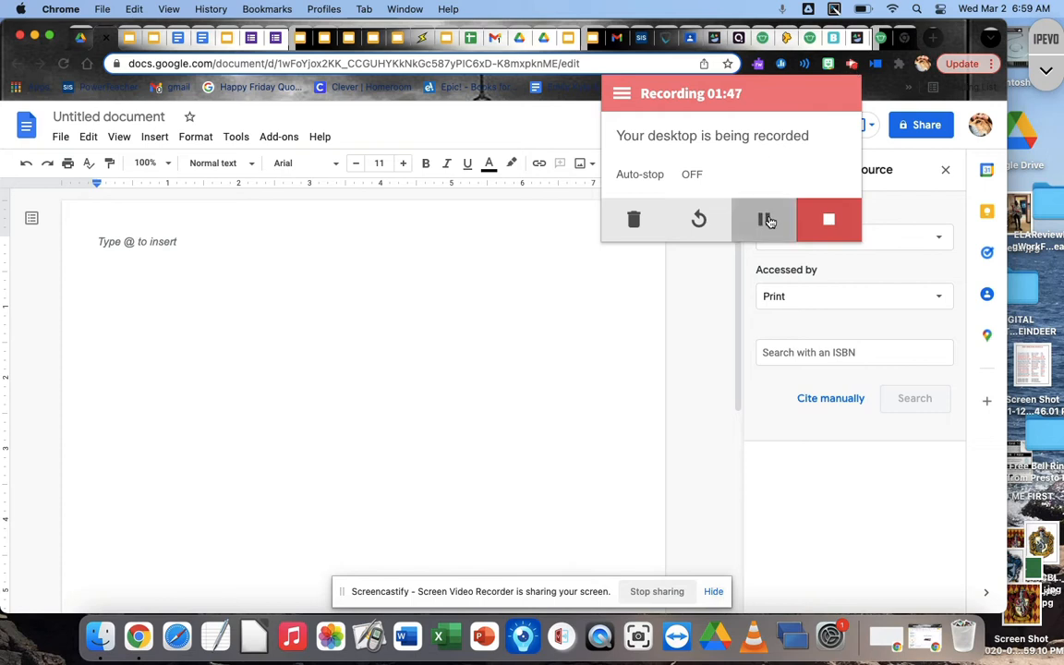
left_click(766, 218)
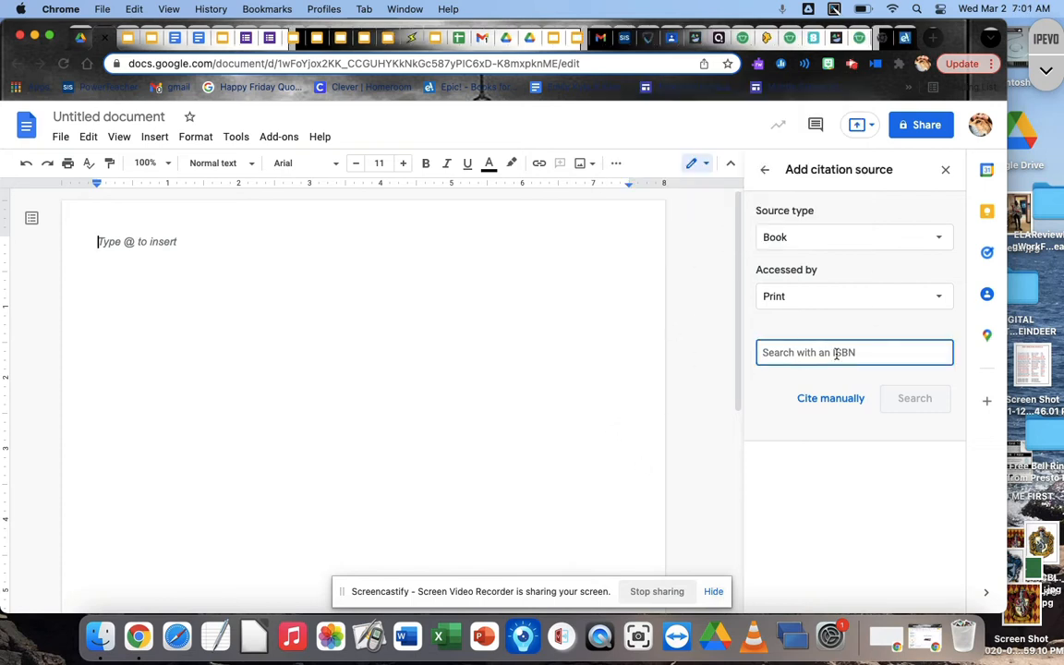
mouse_move(906, 37)
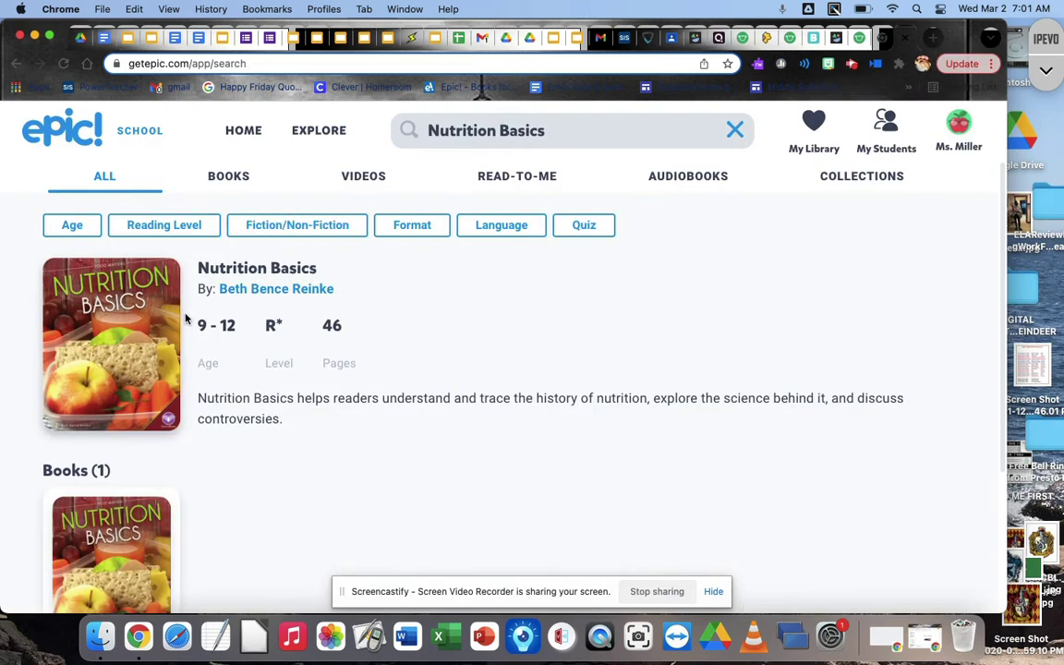
Step: Open the Nutrition Basics book by Beth Bence Reinke from the Epic! results
left_click(111, 344)
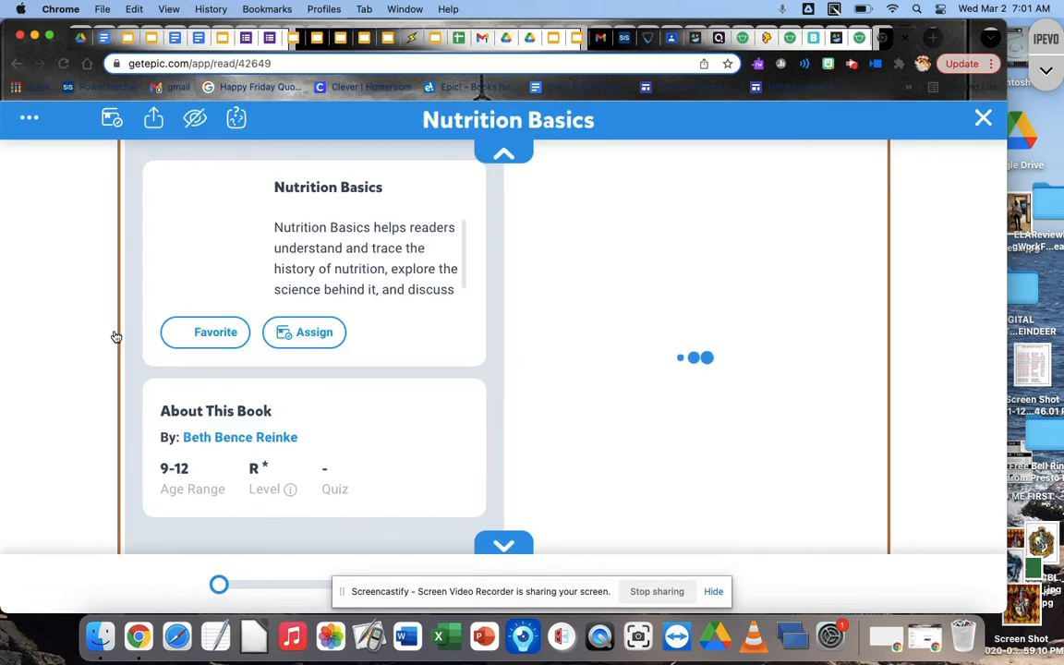
left_click(203, 333)
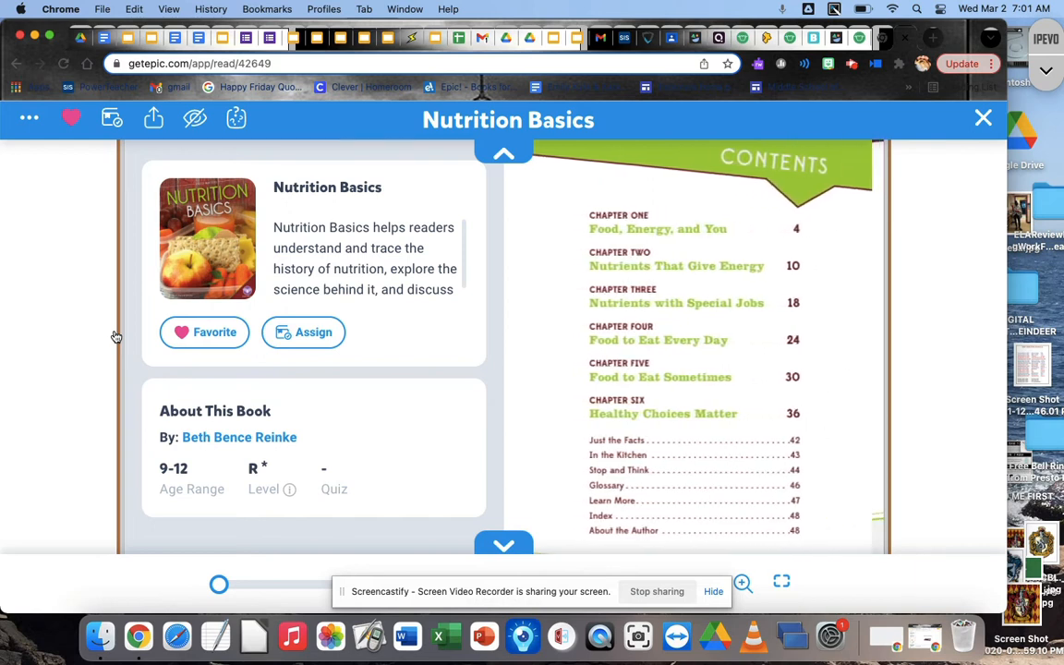
mouse_move(61, 195)
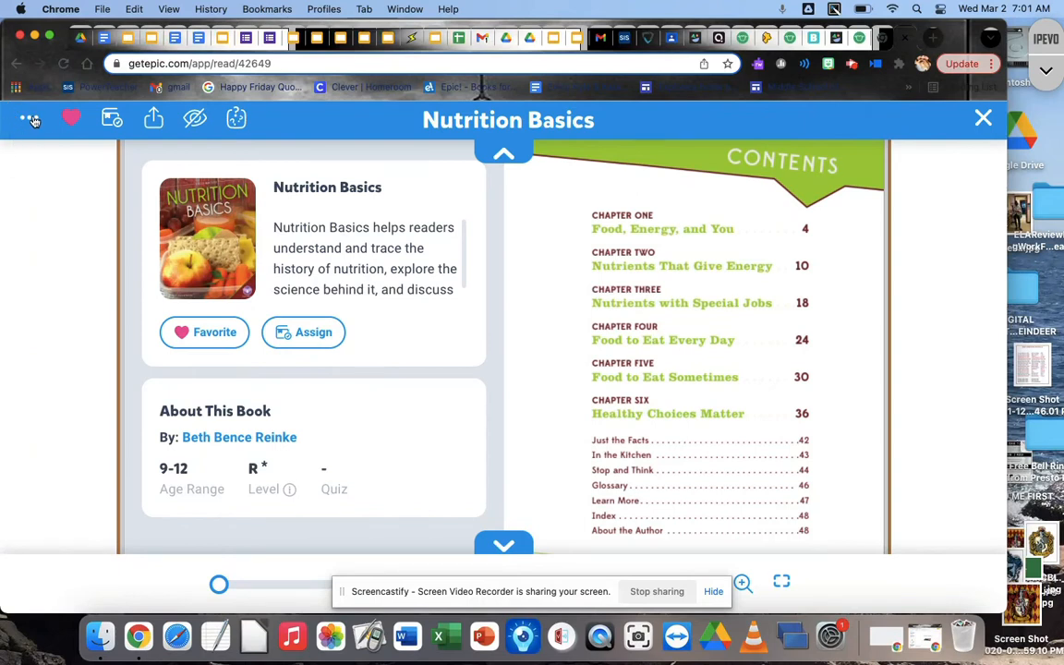
left_click(29, 118)
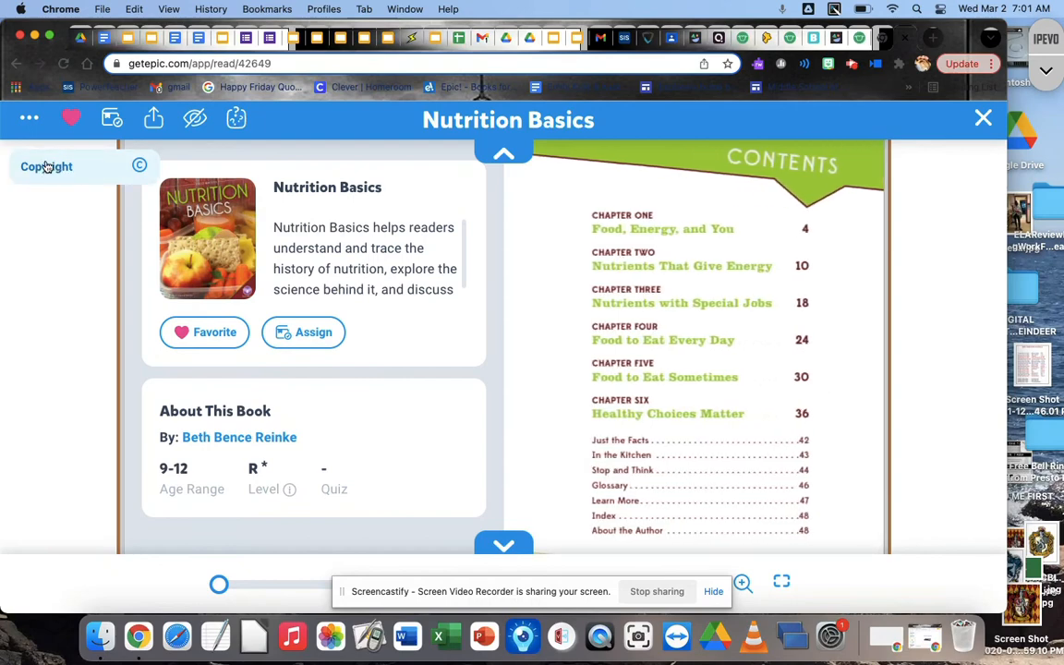
left_click(46, 167)
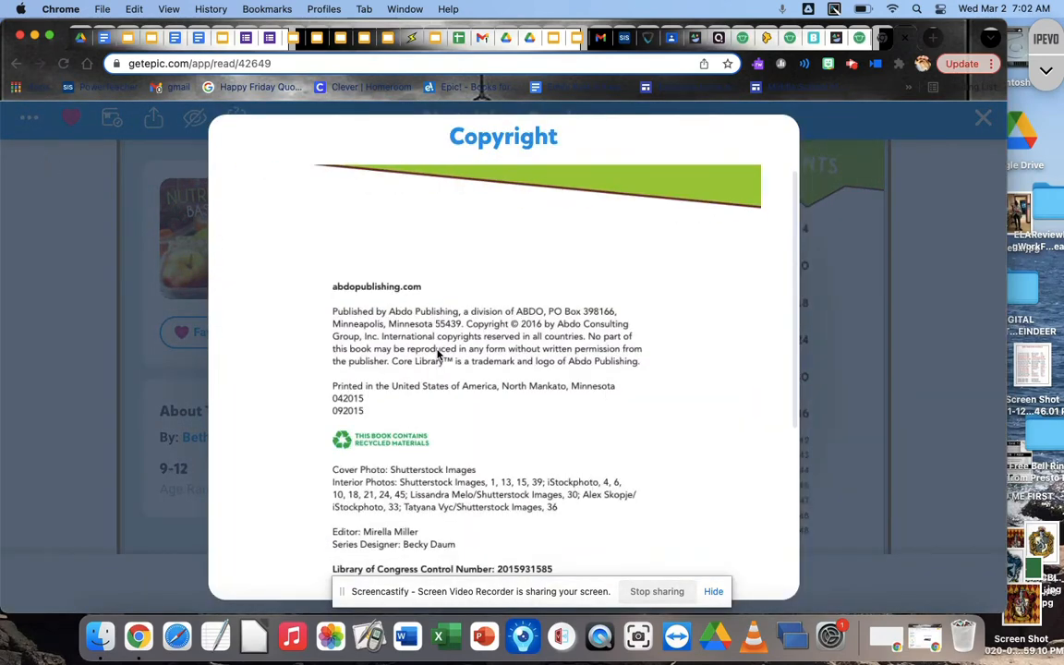
scroll("down", 3)
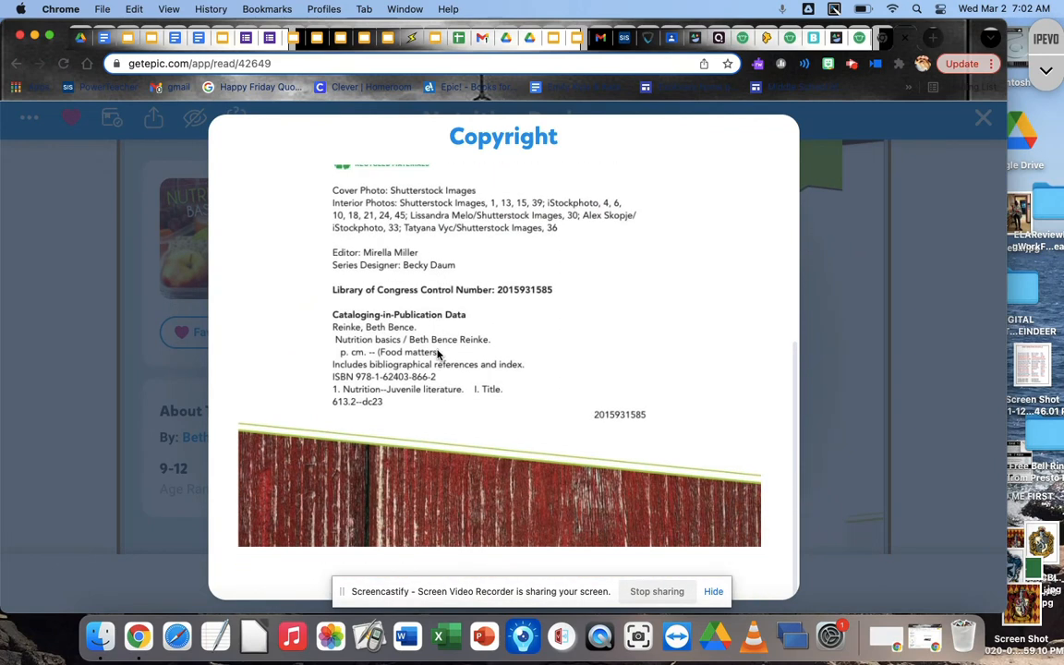
scroll("up", 3)
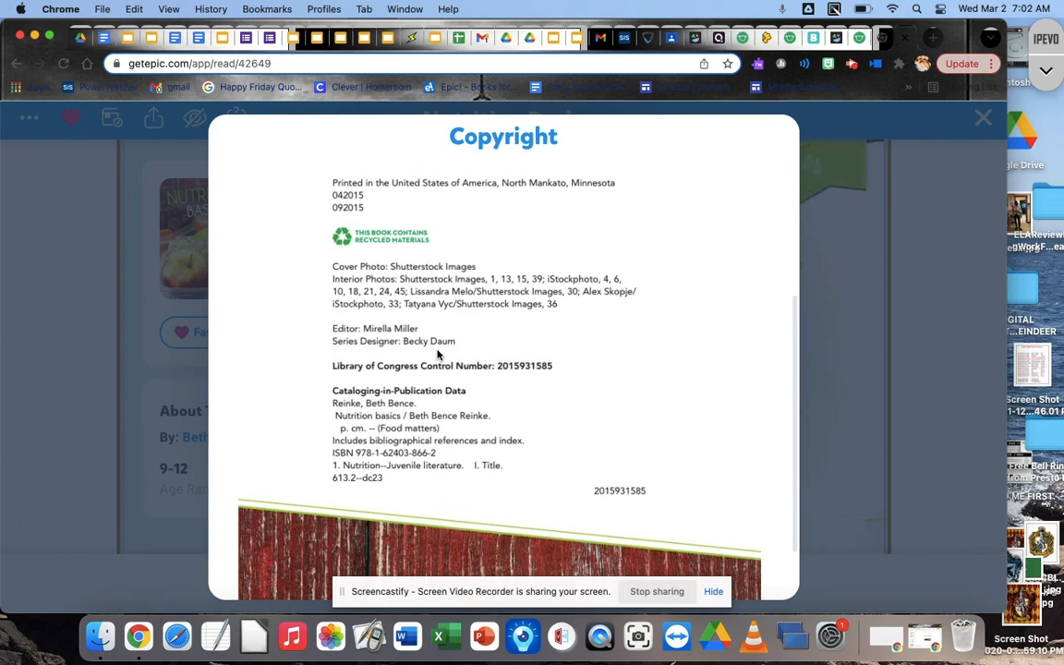
scroll("up", 3)
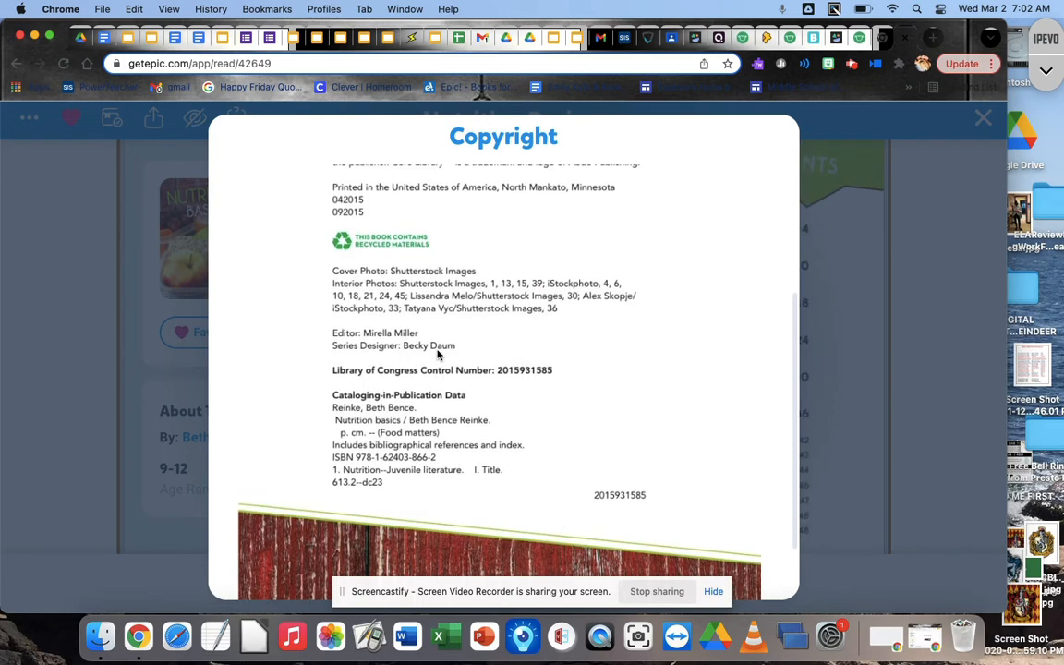
mouse_move(429, 424)
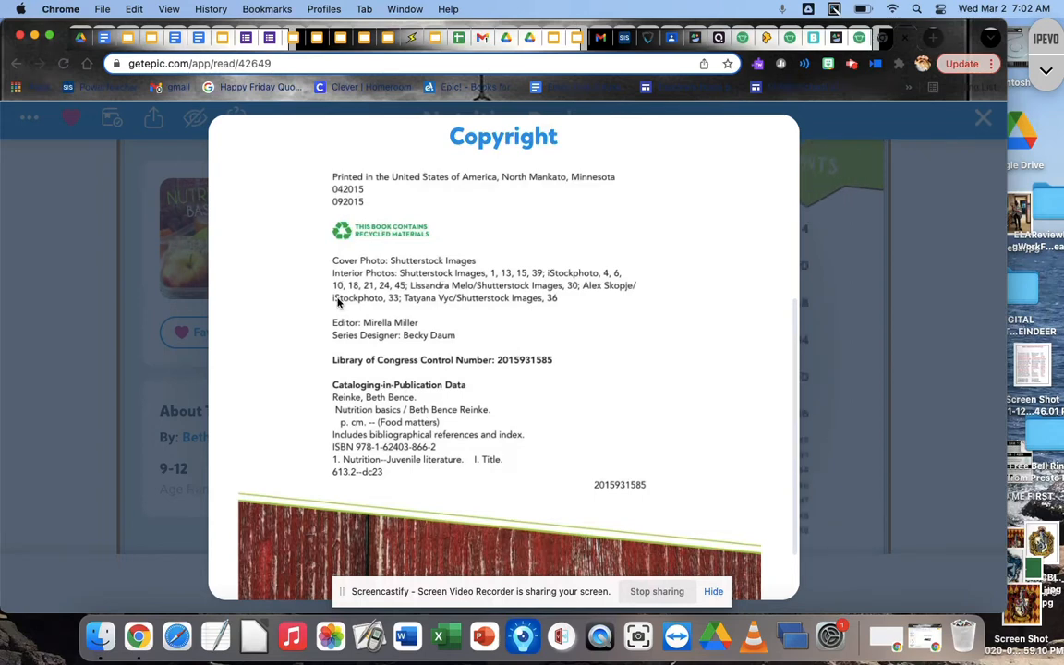
mouse_move(333, 458)
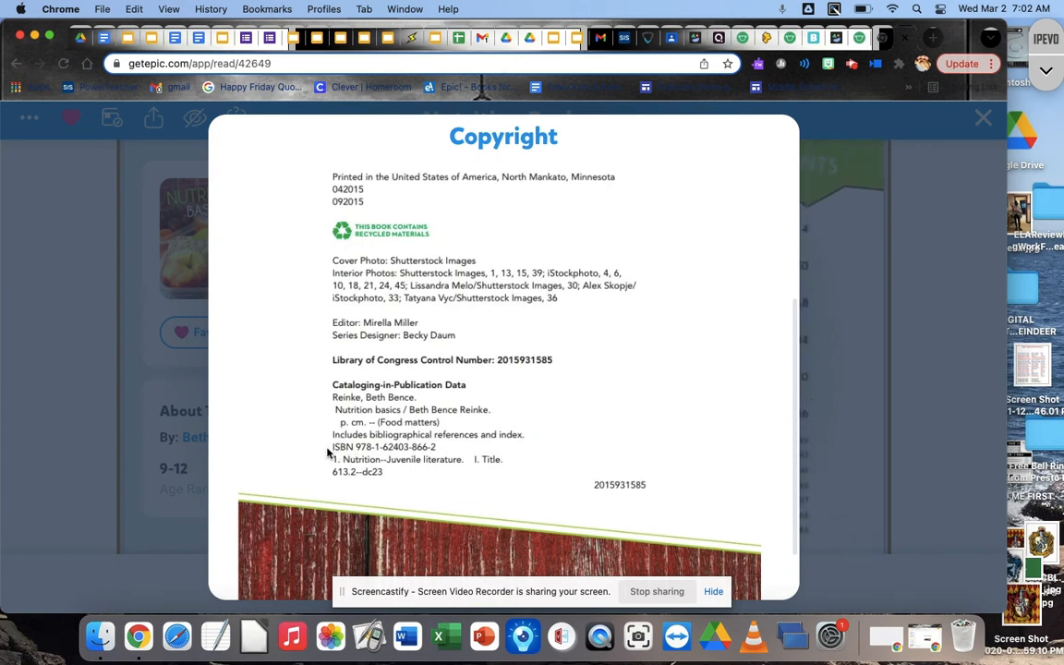
mouse_move(385, 445)
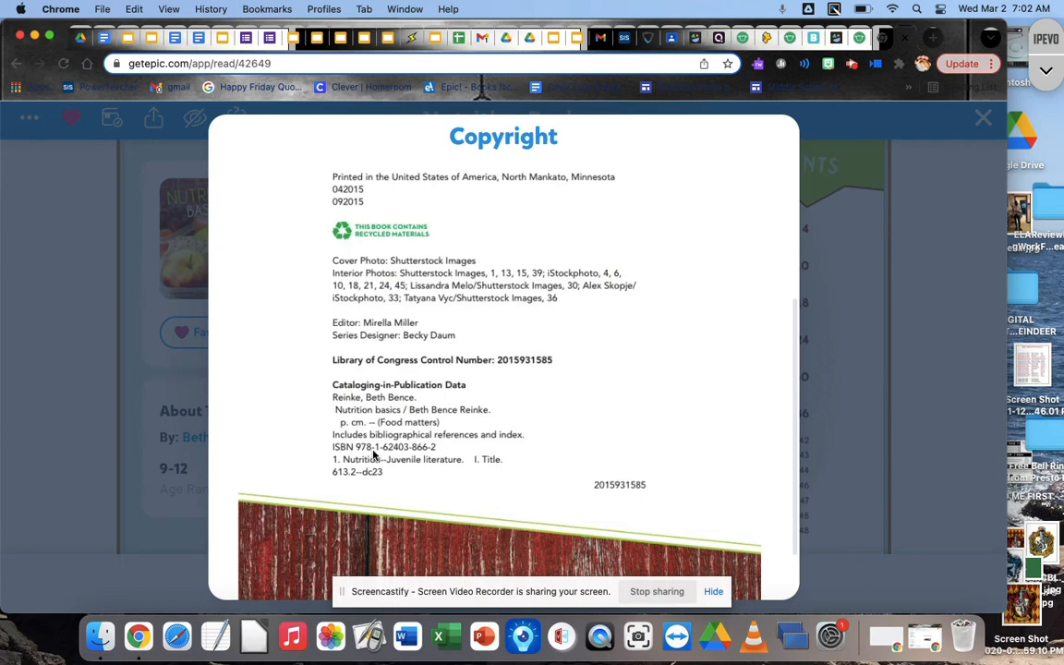
mouse_move(292, 126)
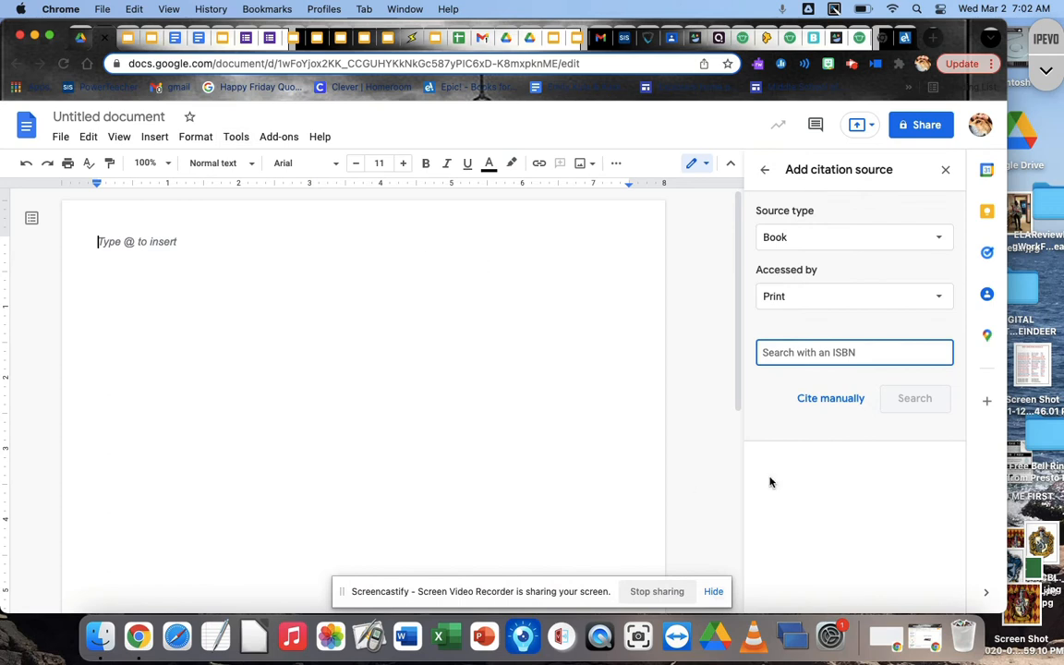
mouse_move(796, 440)
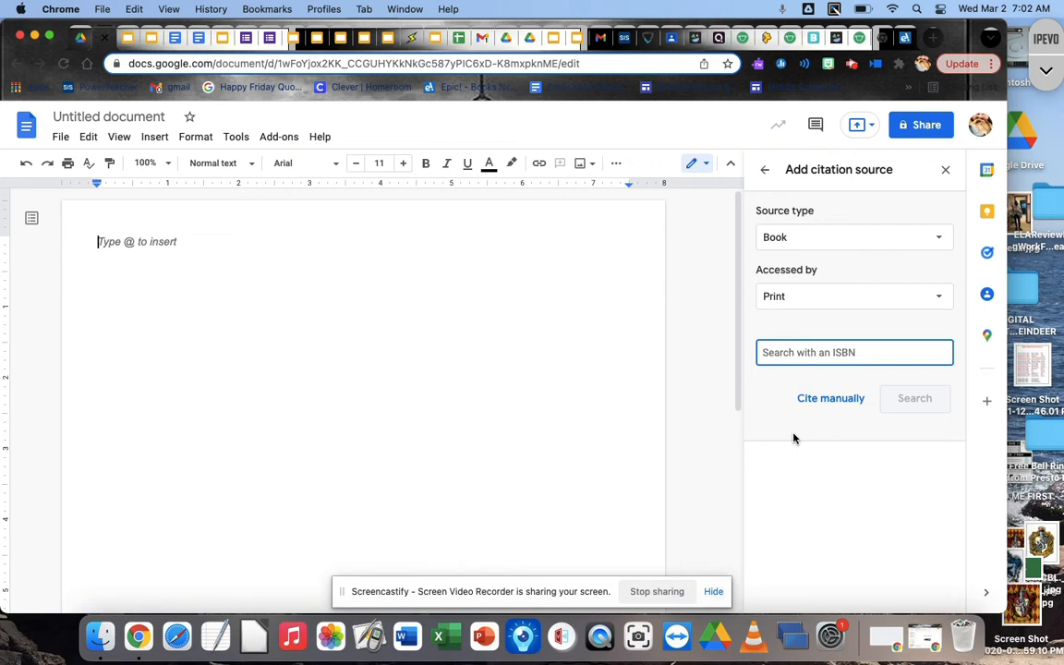
type("97")
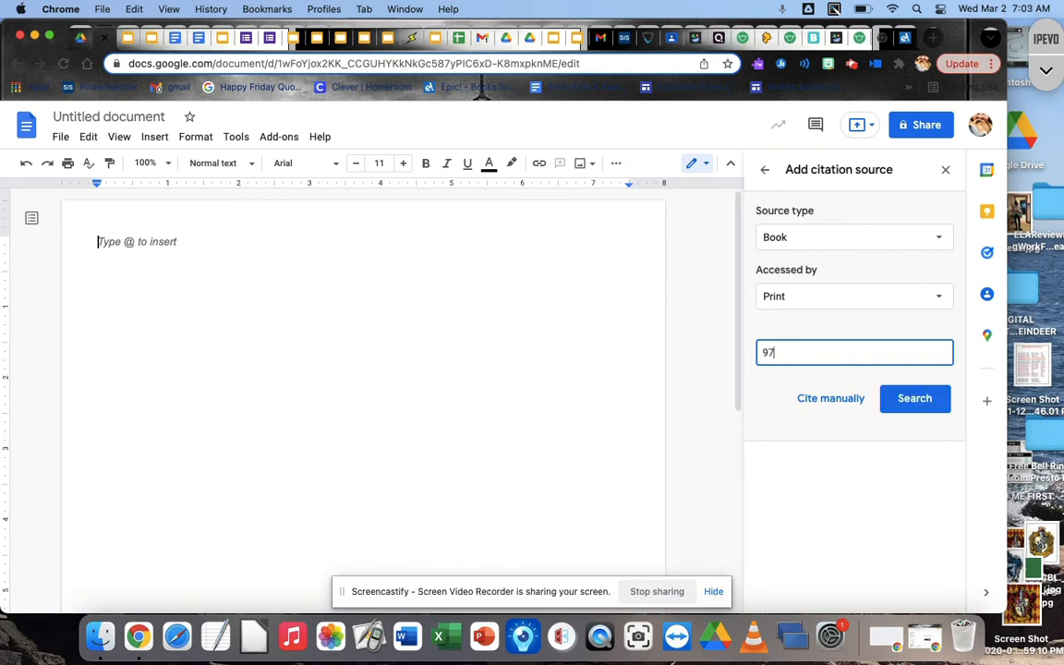
type("8")
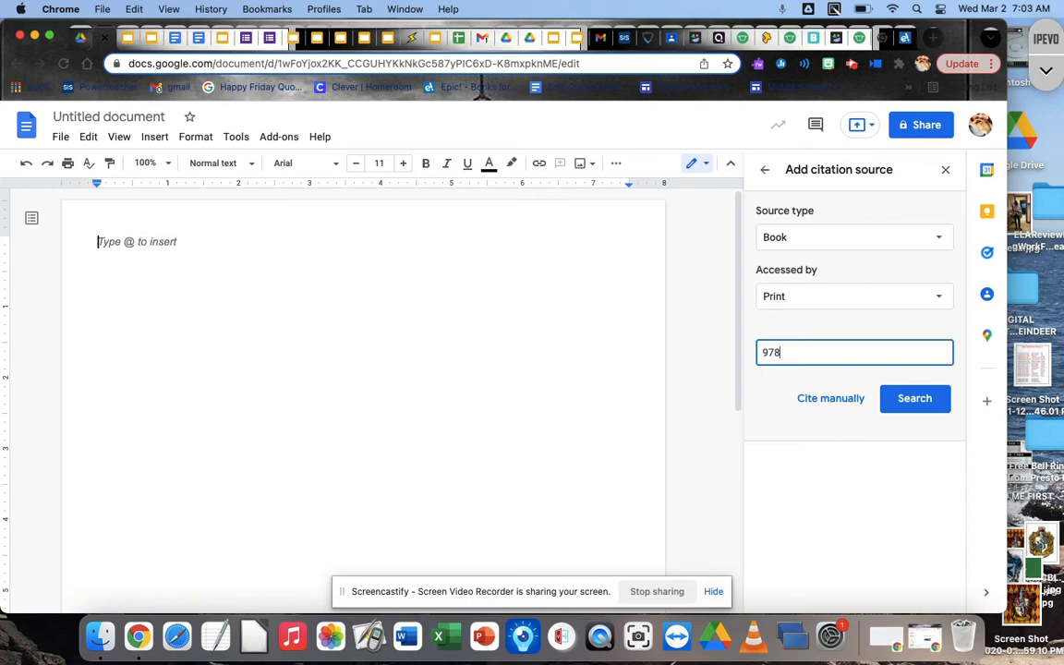
type("-")
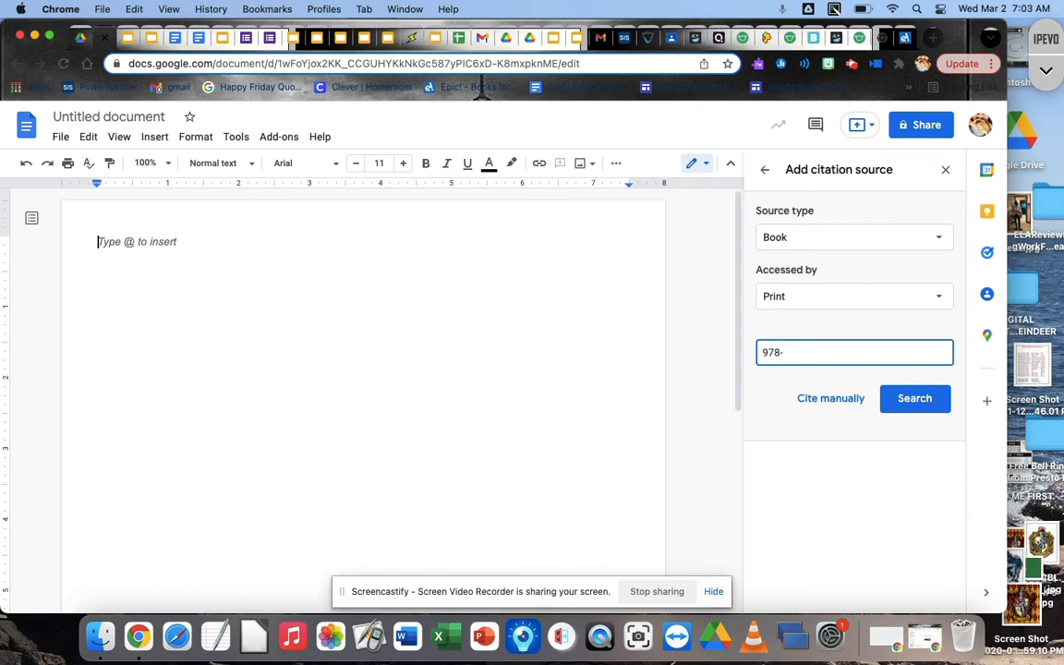
type("1-")
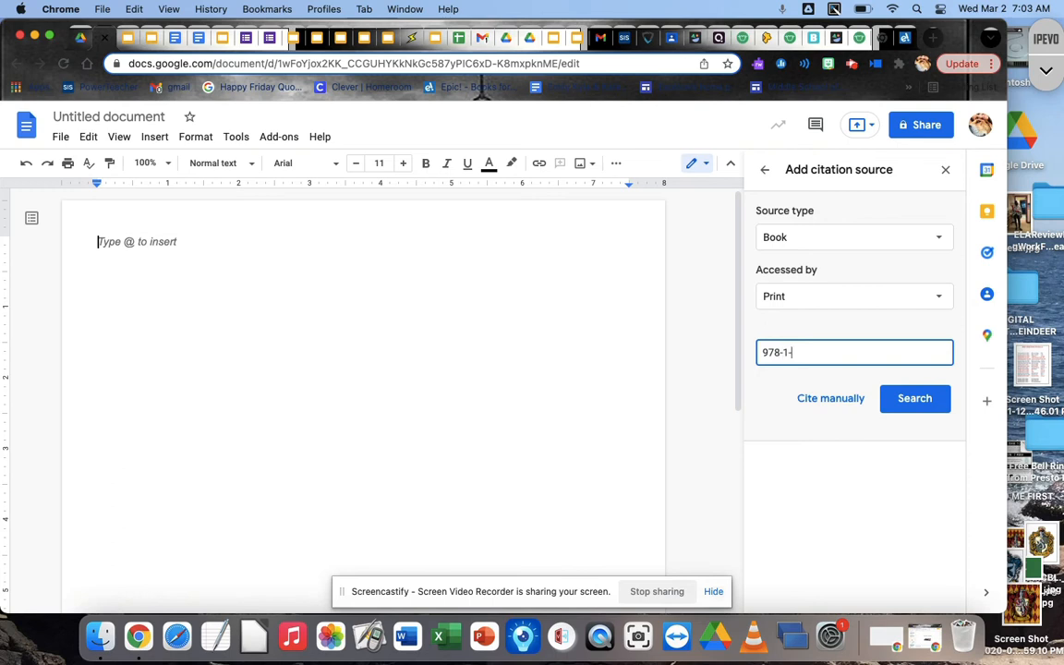
type("6")
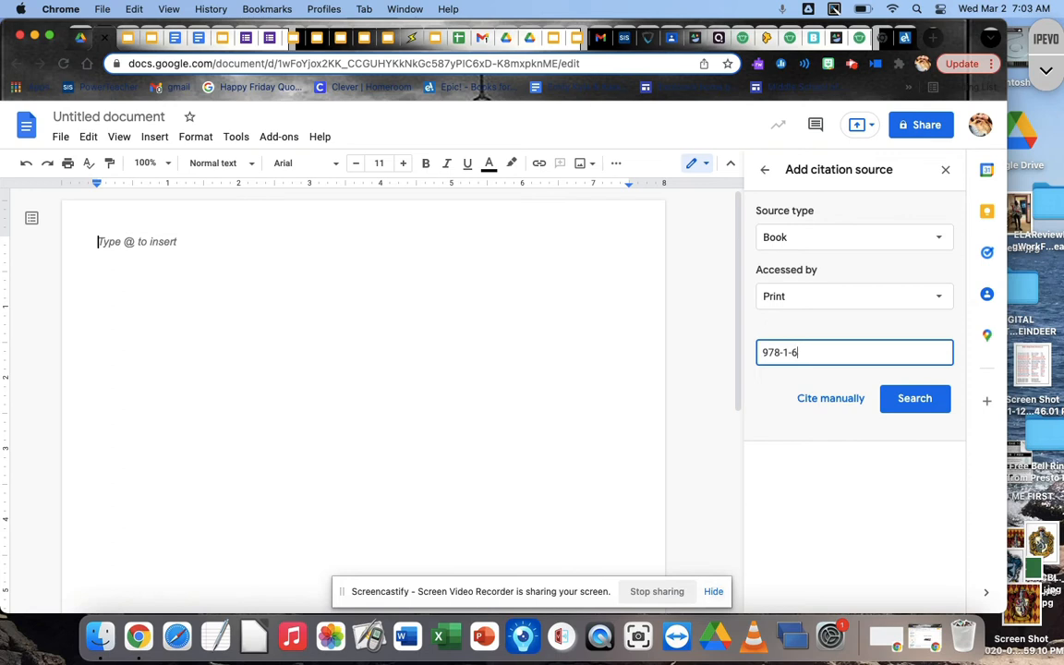
type("24")
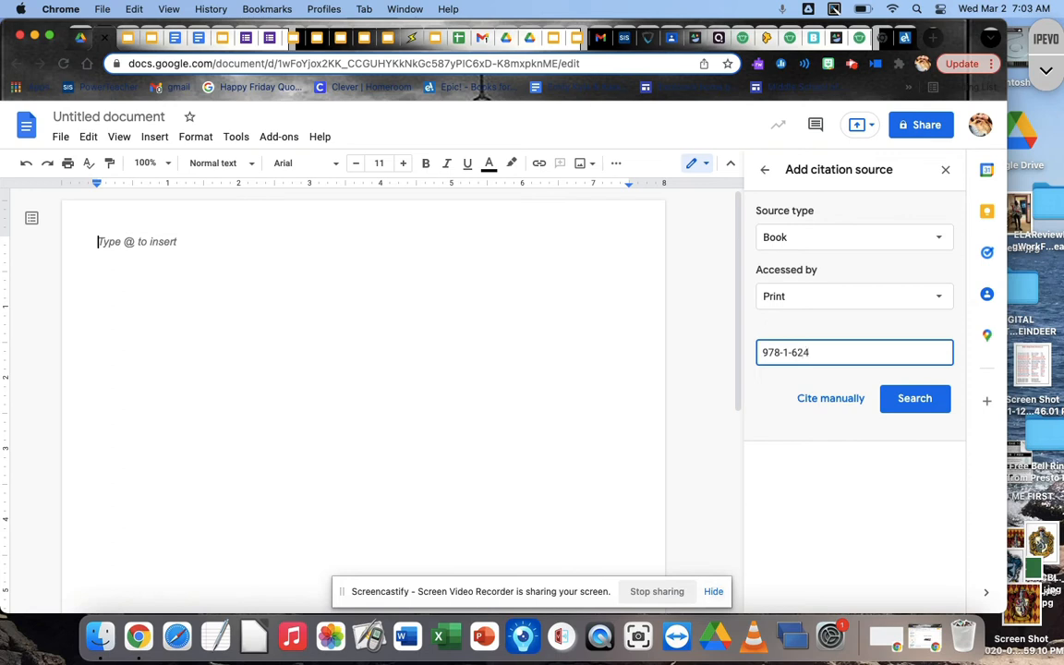
type("03")
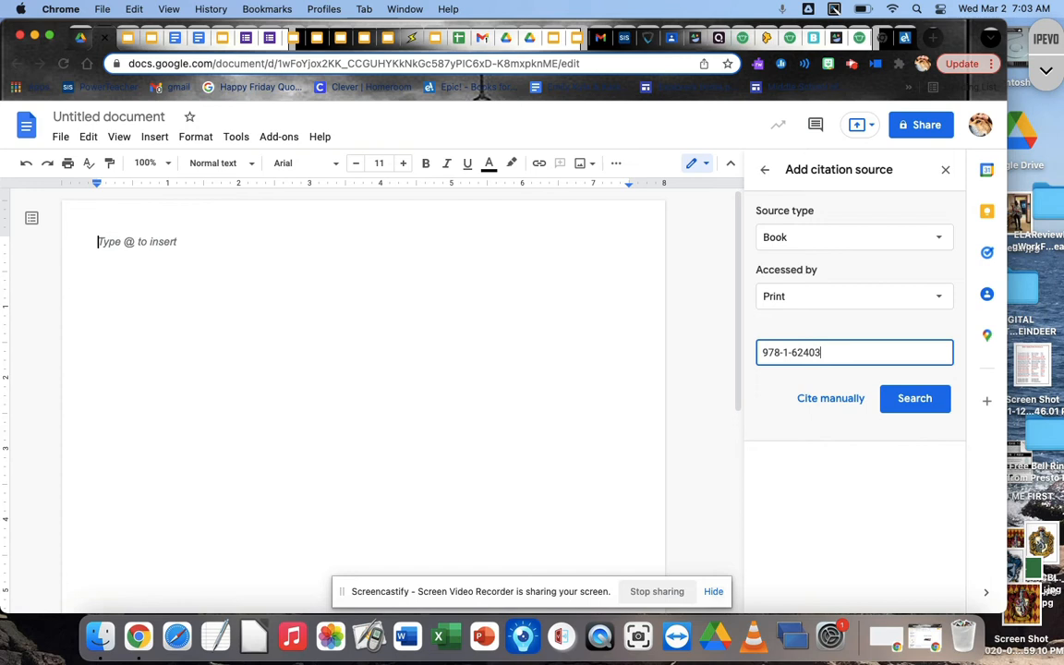
type("-8")
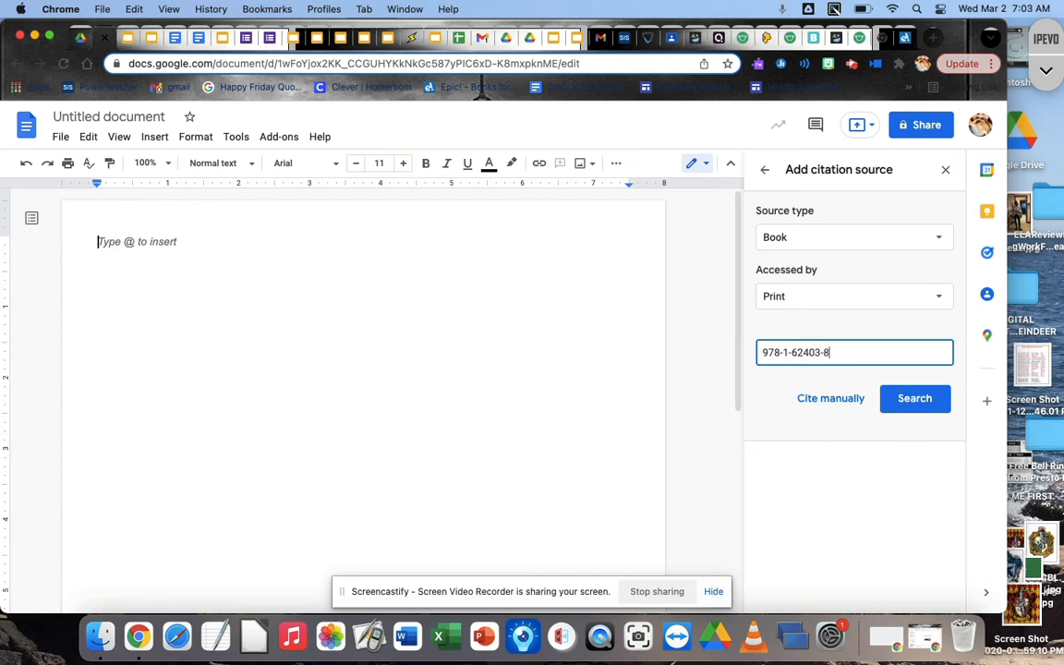
type("66-2")
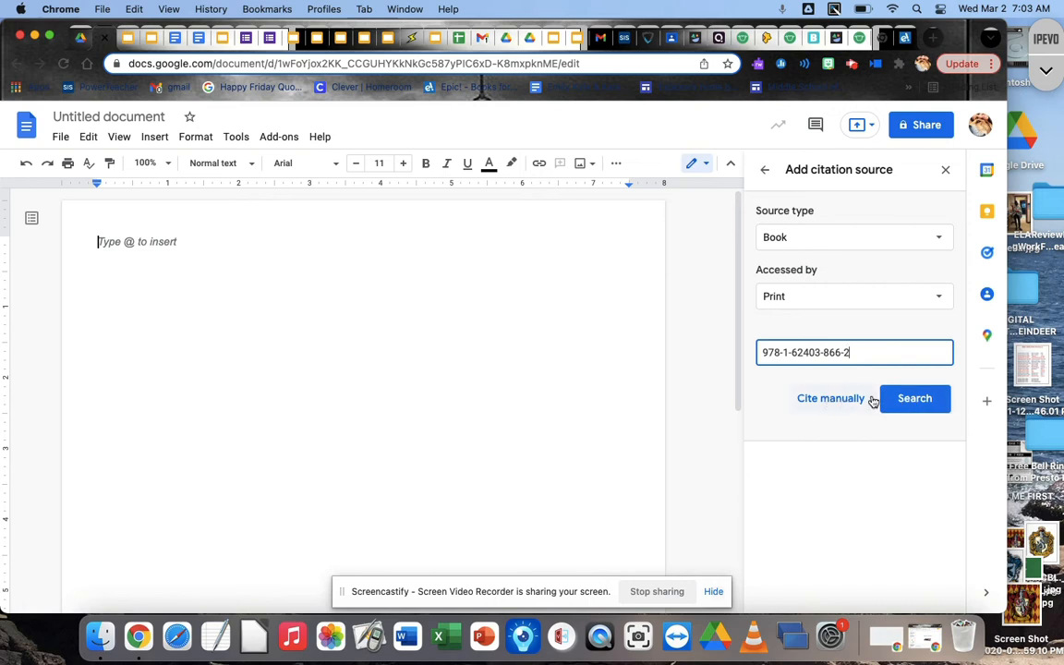
Step: Search the ISBN and accept the Nutrition Basics result, reviewing the filled author, publisher and 2015 fields
left_click(914, 399)
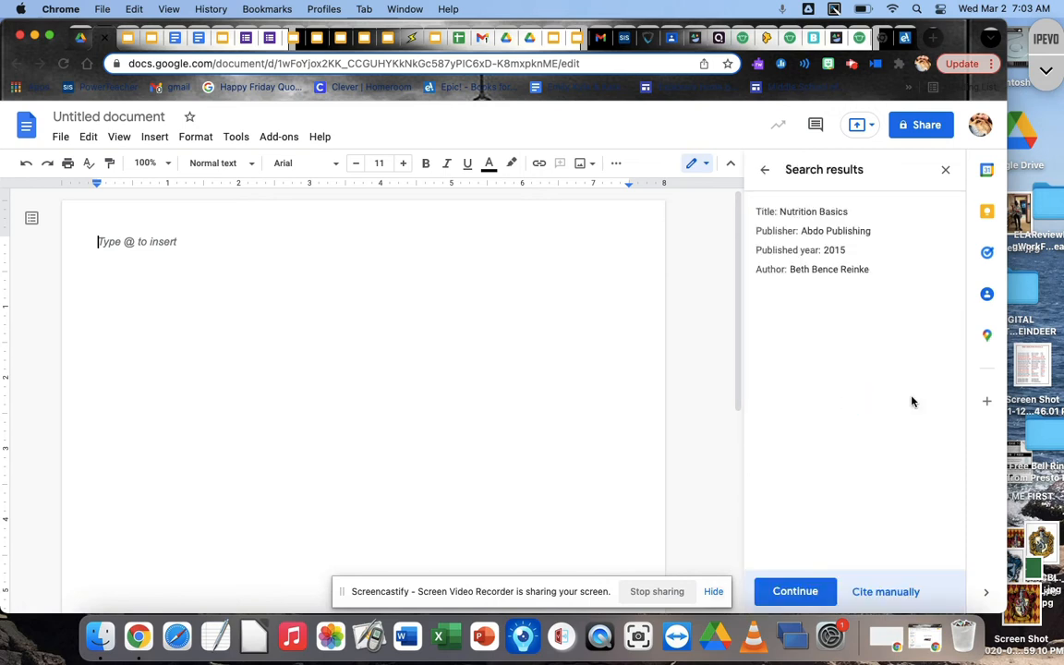
mouse_move(791, 216)
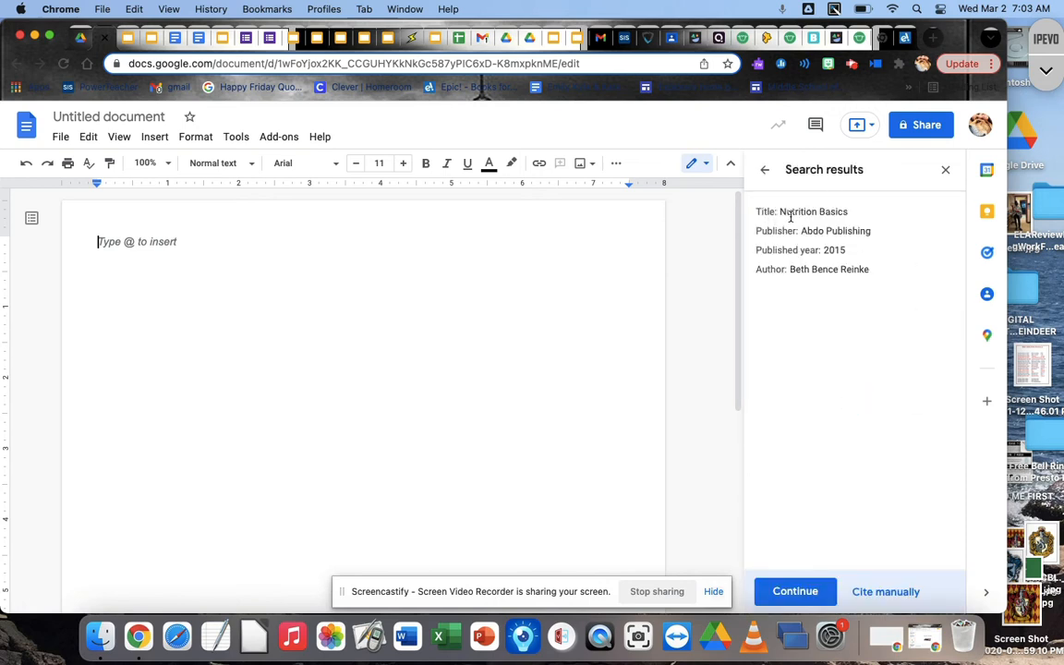
mouse_move(902, 215)
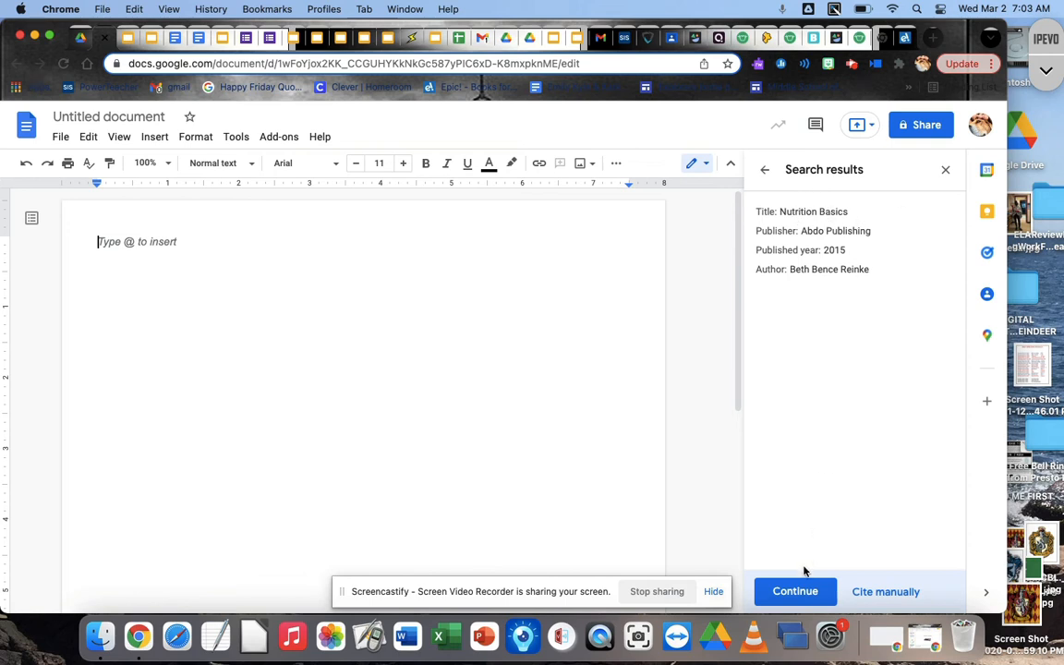
left_click(794, 591)
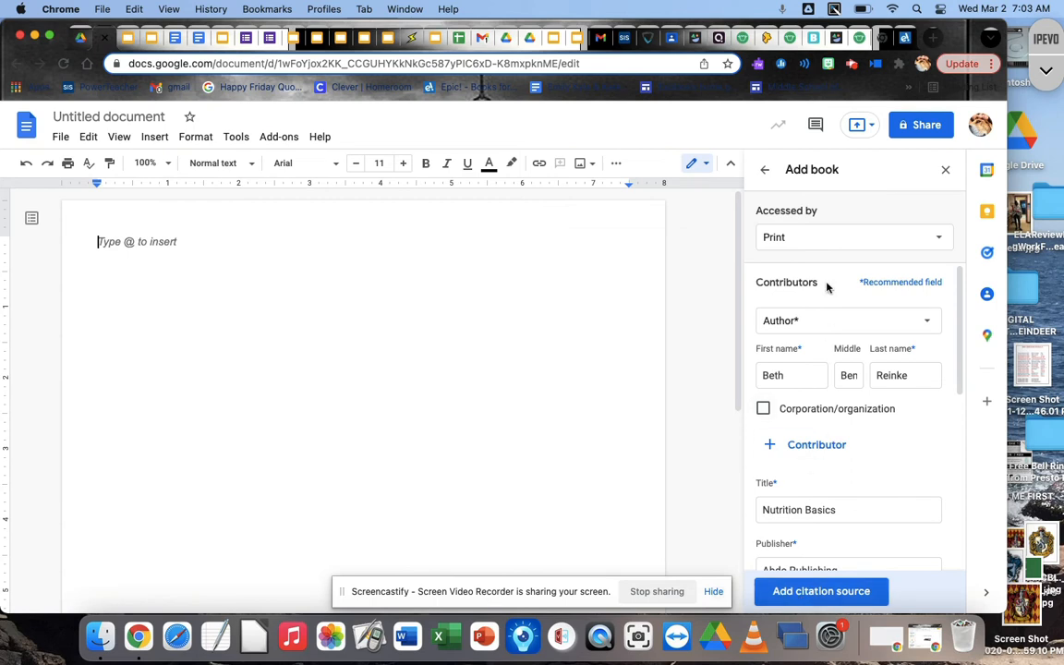
scroll("down", 3)
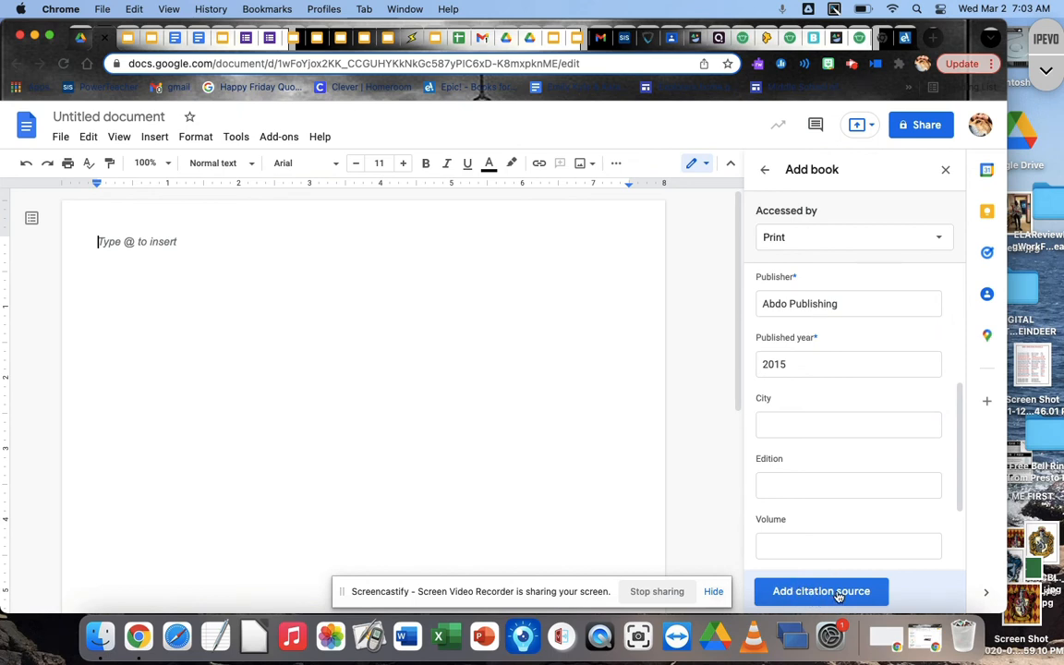
Step: Save Nutrition Basics by Reinke, Abdo Publishing 2015, as a citation source
left_click(820, 591)
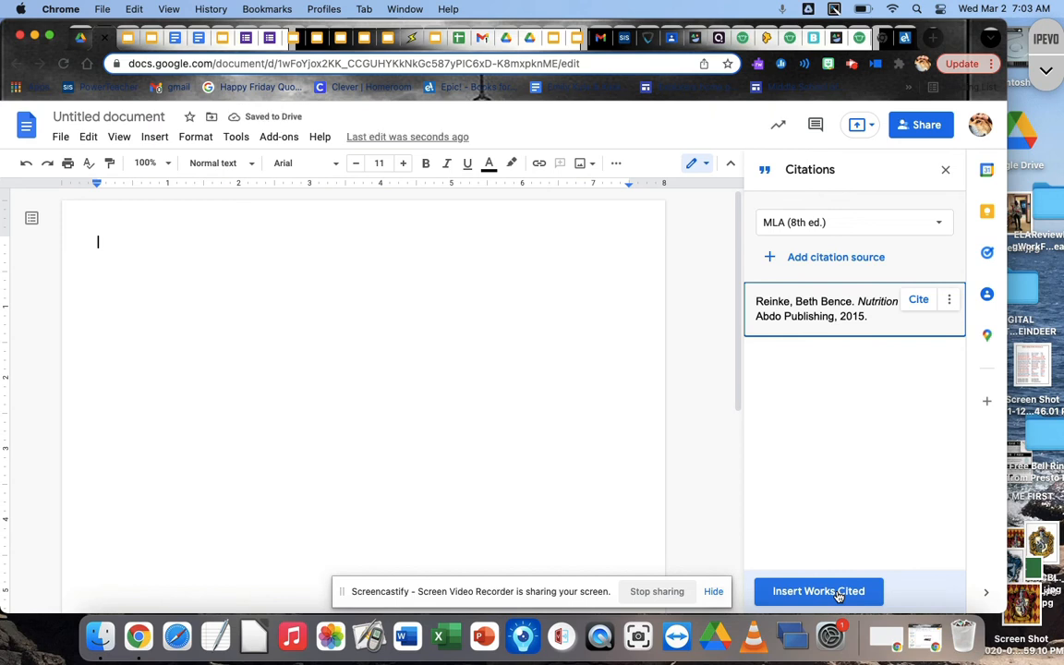
mouse_move(850, 471)
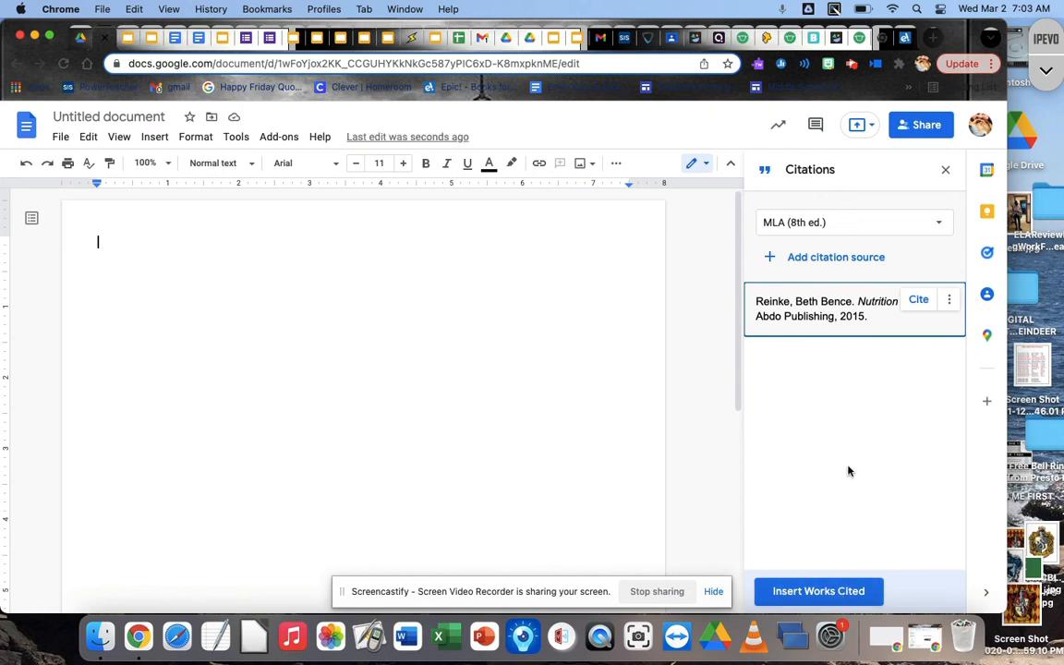
mouse_move(854, 442)
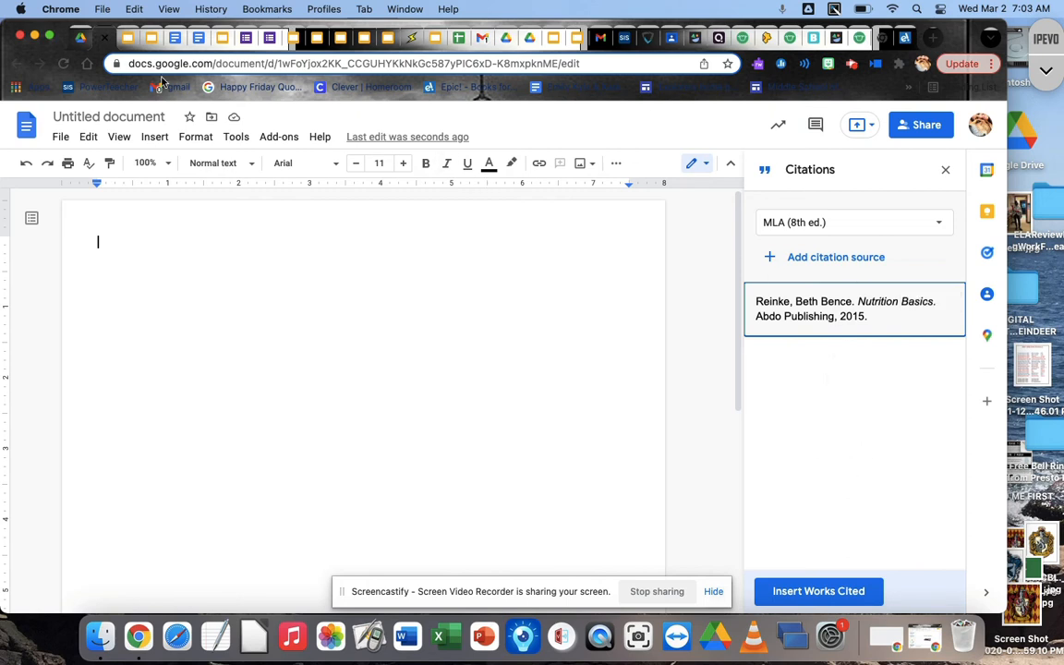
mouse_move(765, 396)
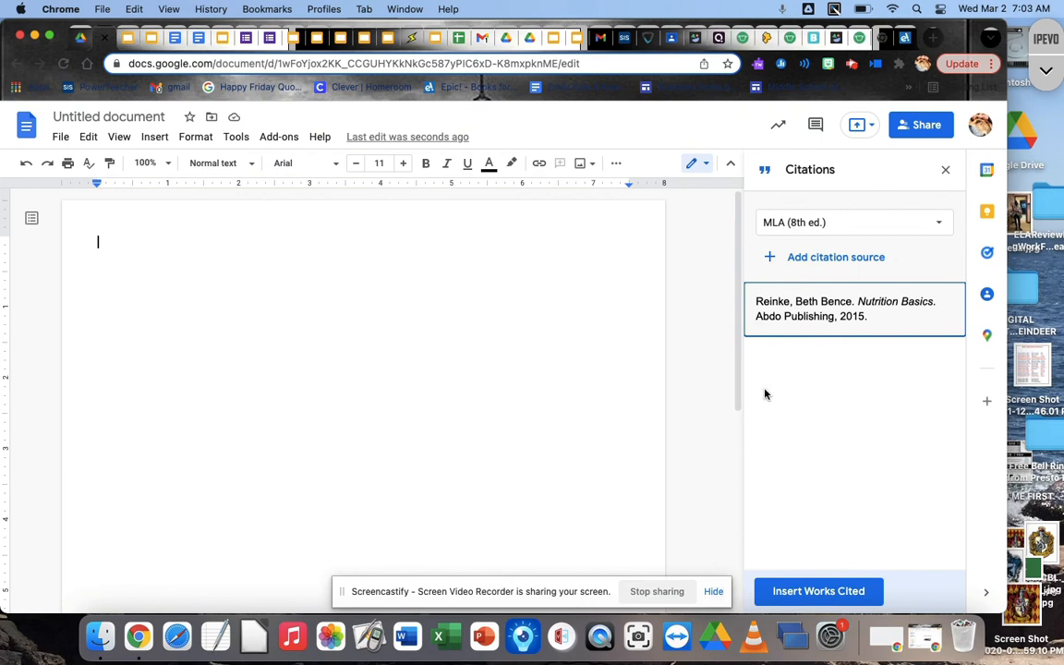
mouse_move(817, 361)
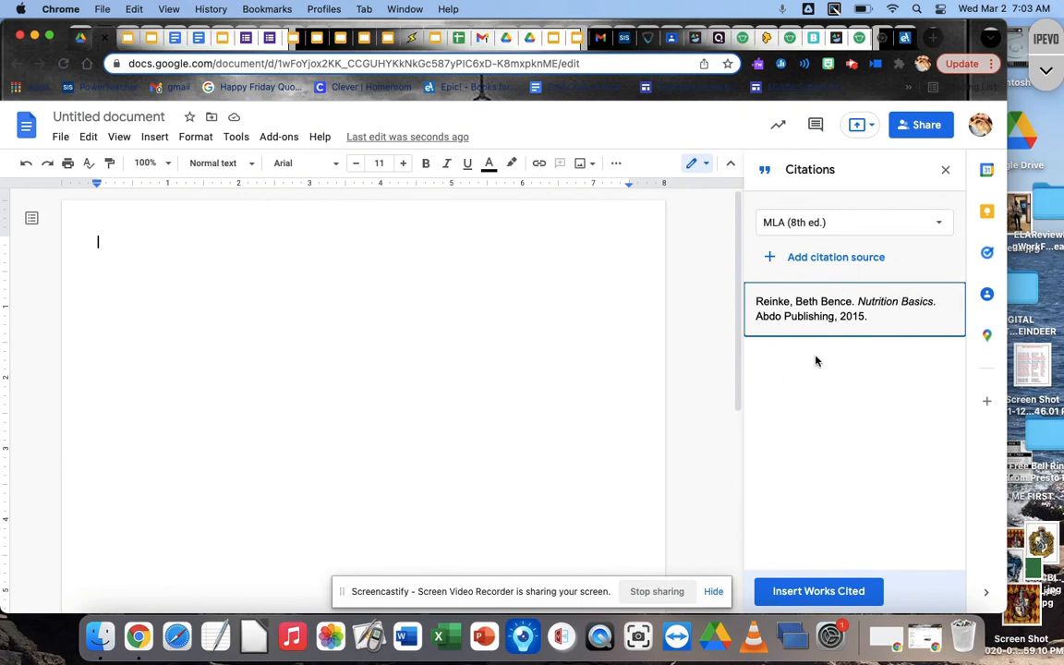
mouse_move(758, 436)
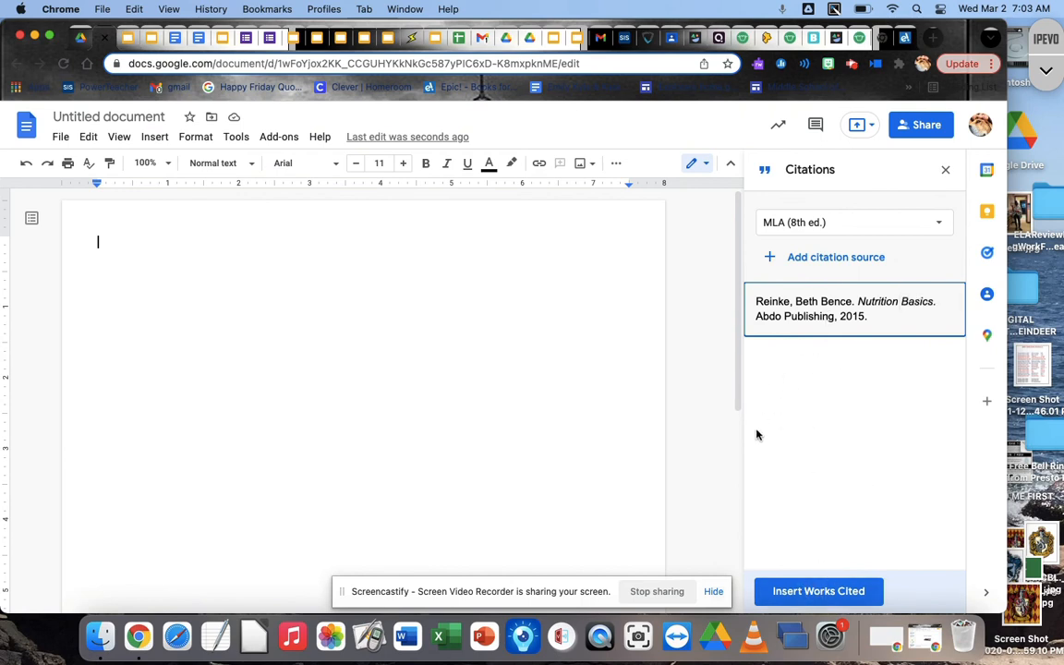
mouse_move(817, 399)
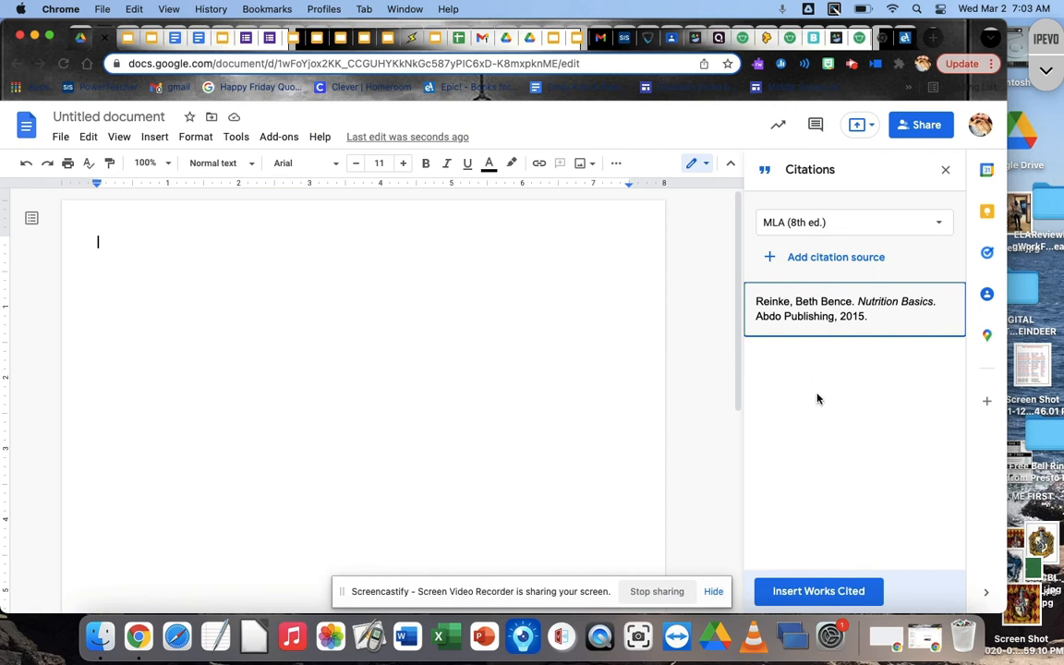
mouse_move(791, 486)
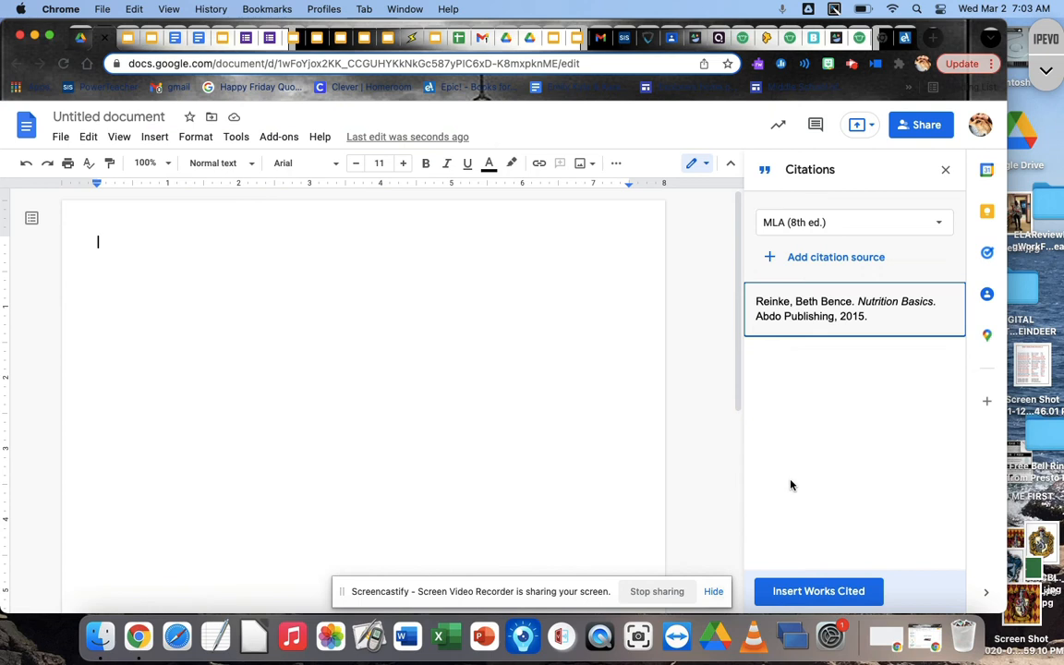
mouse_move(854, 485)
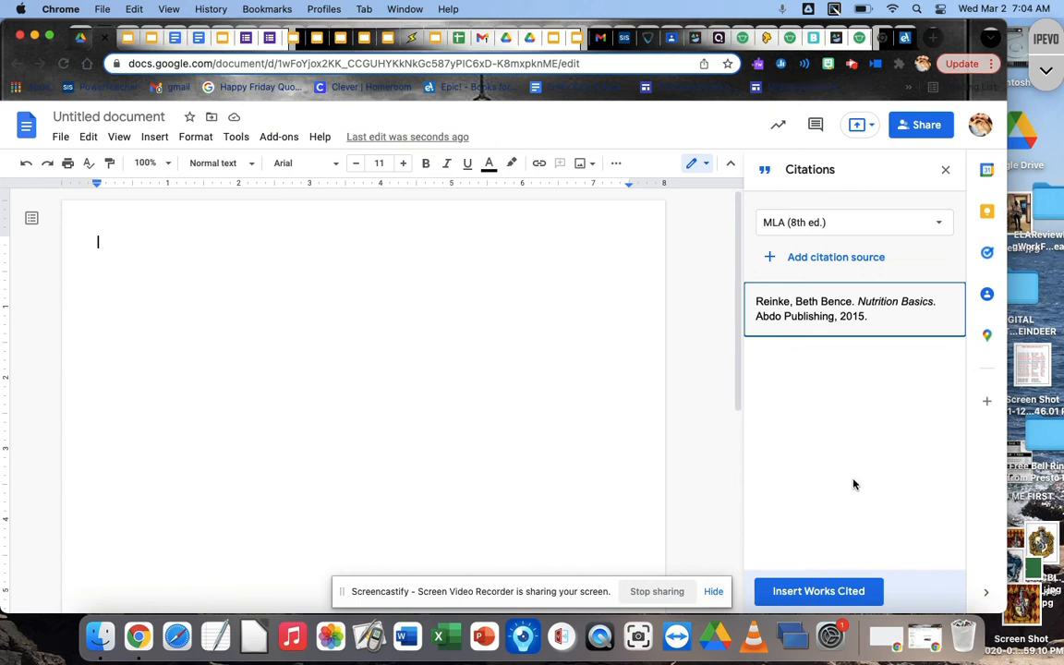
Step: Insert the Work Cited heading with the Reinke, Nutrition Basics, Abdo Publishing 2015 entry
left_click(819, 591)
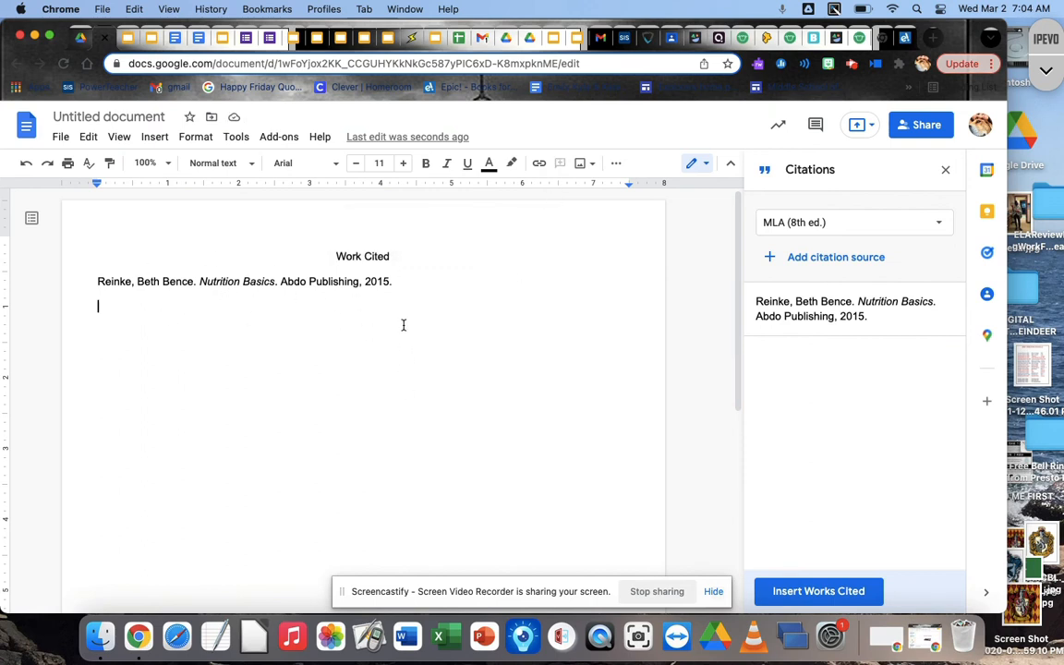
mouse_move(451, 311)
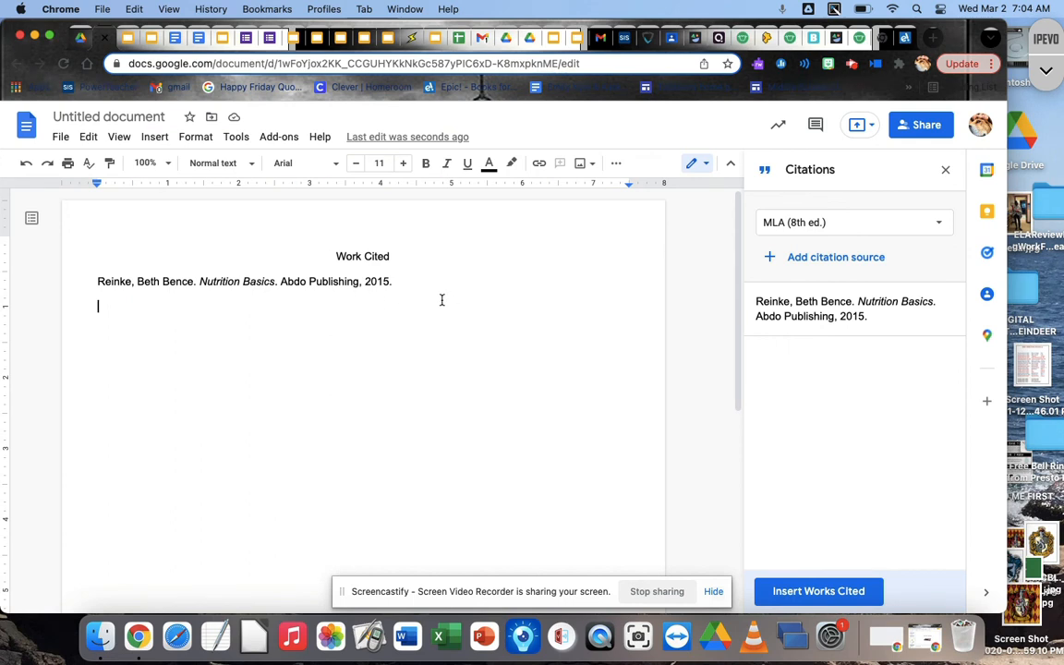
mouse_move(469, 281)
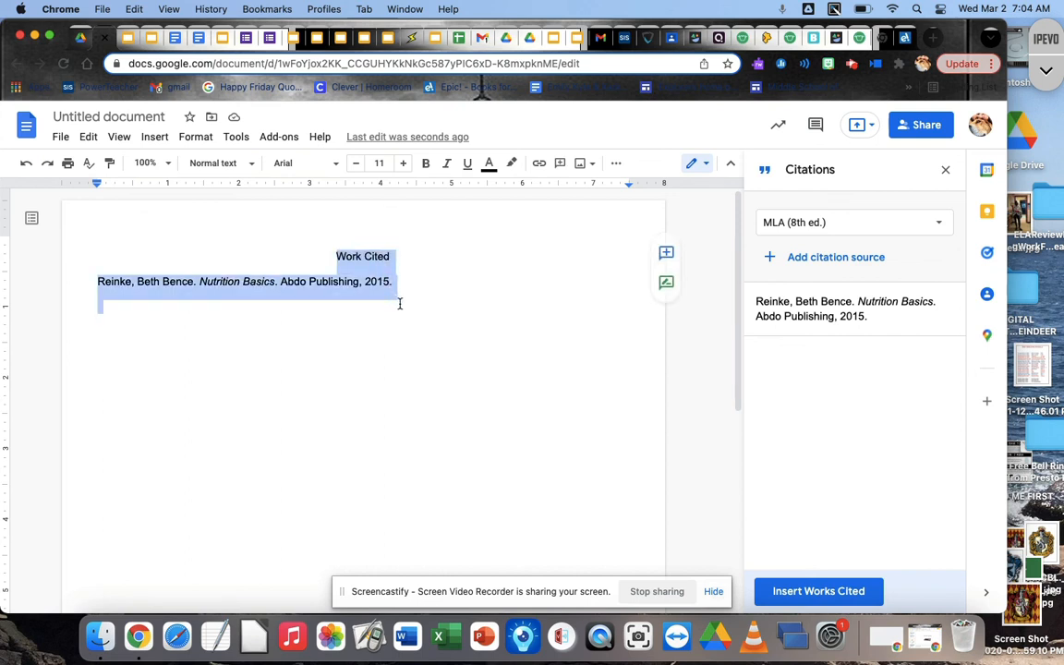
mouse_move(416, 385)
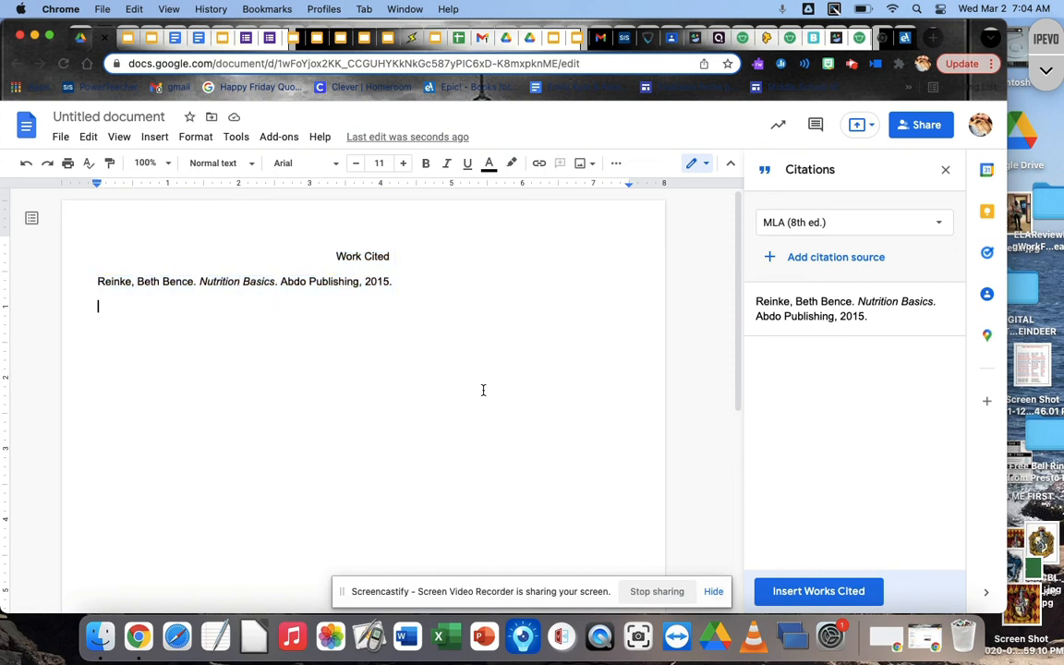
mouse_move(810, 536)
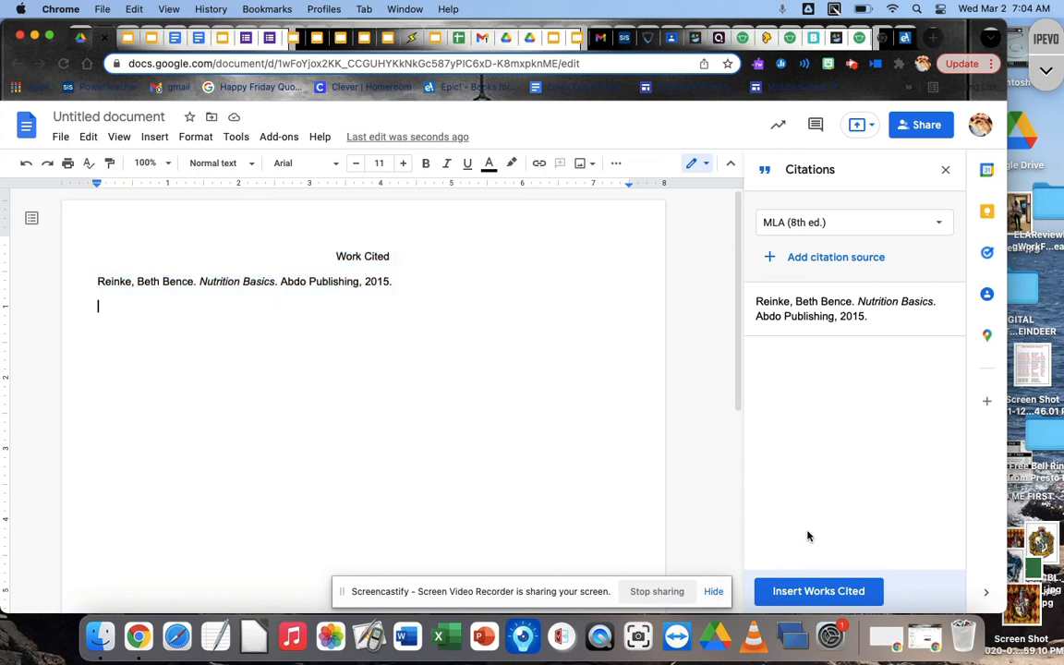
mouse_move(647, 377)
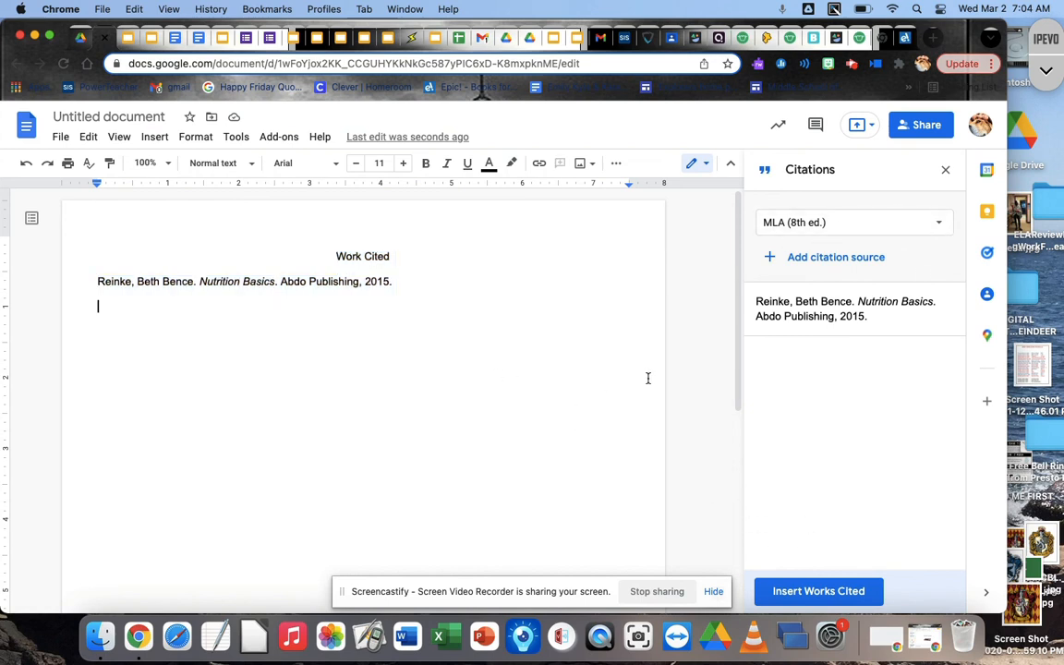
mouse_move(854, 74)
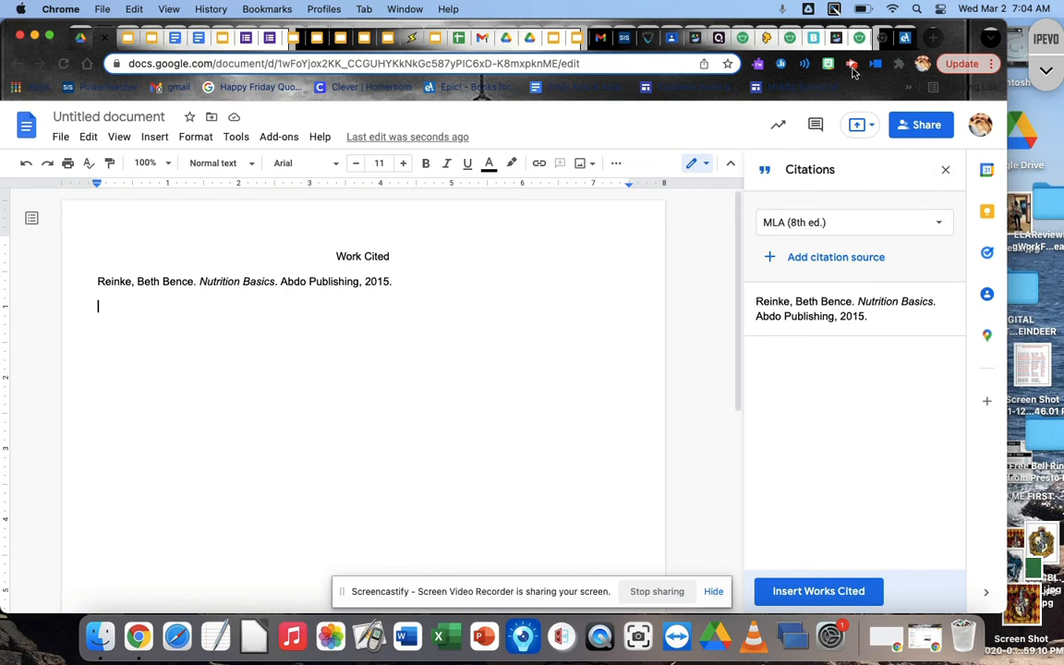
left_click(850, 63)
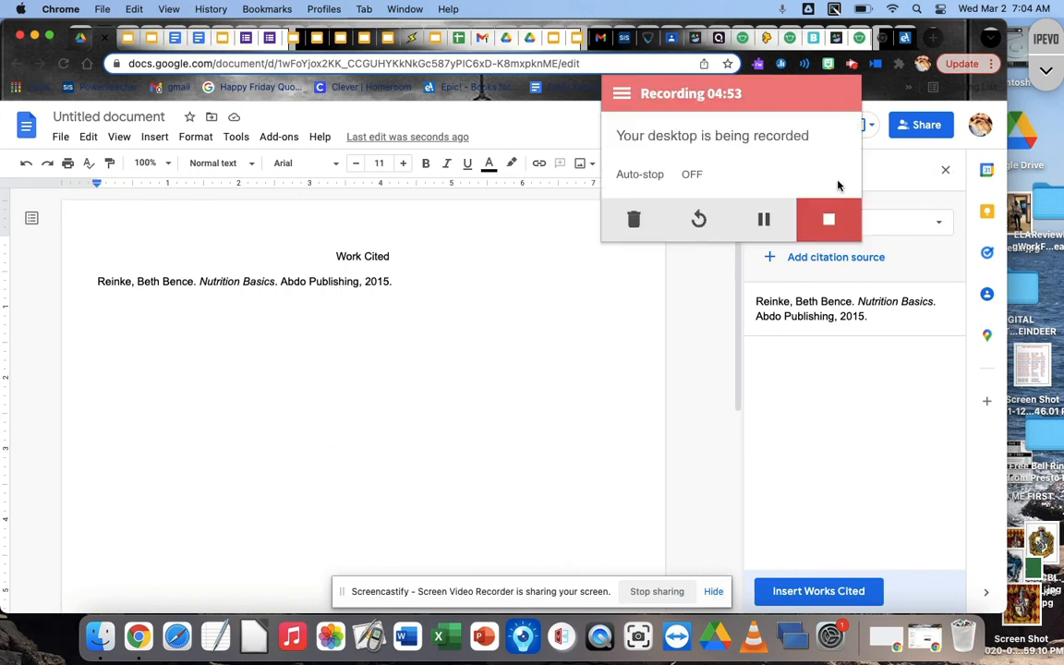